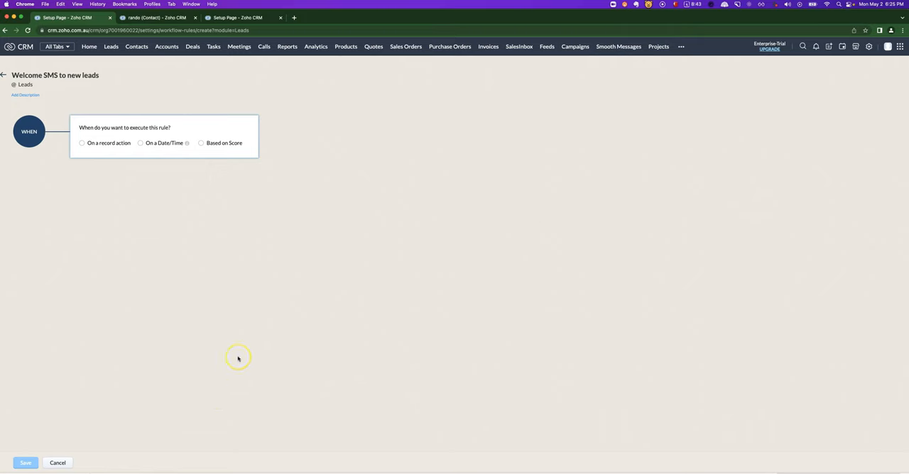
mouse_move(217, 337)
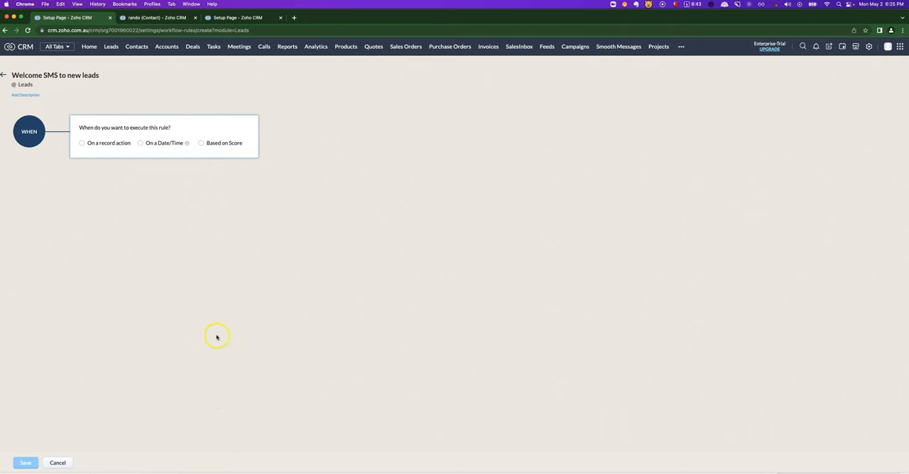
mouse_move(103, 157)
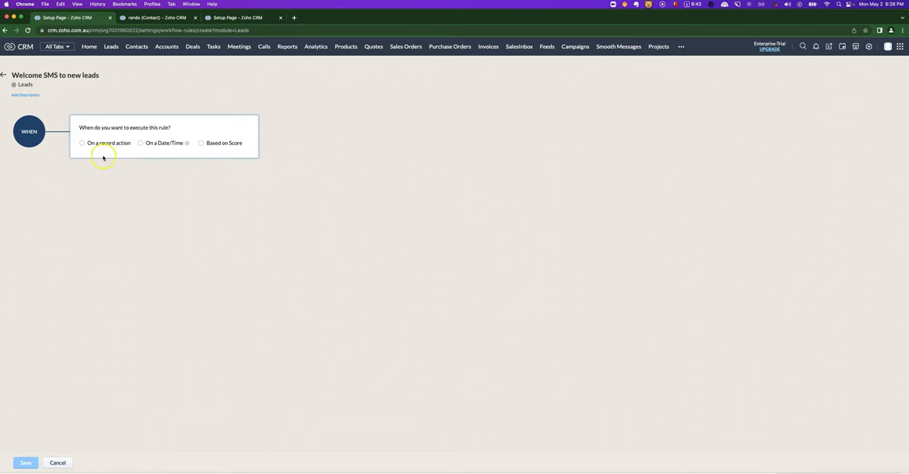
Trigger the rule on lead creation, only for leads with Lead Source Trade Show.
left_click(81, 144)
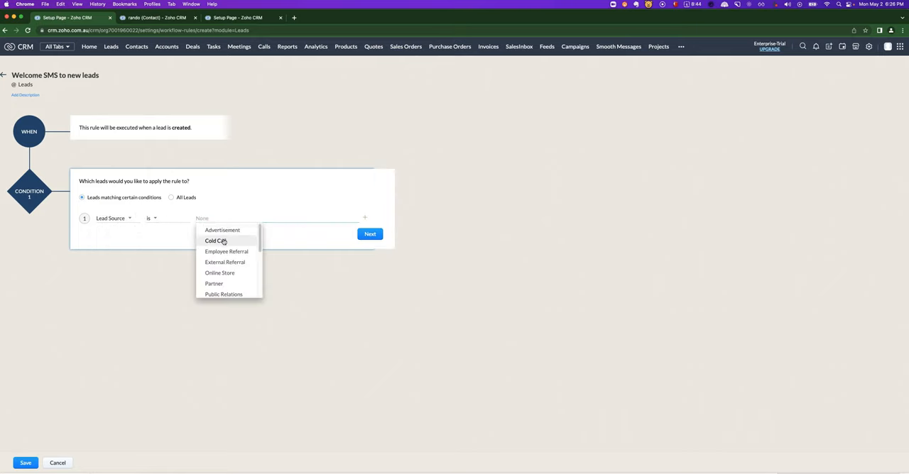
left_click(370, 234)
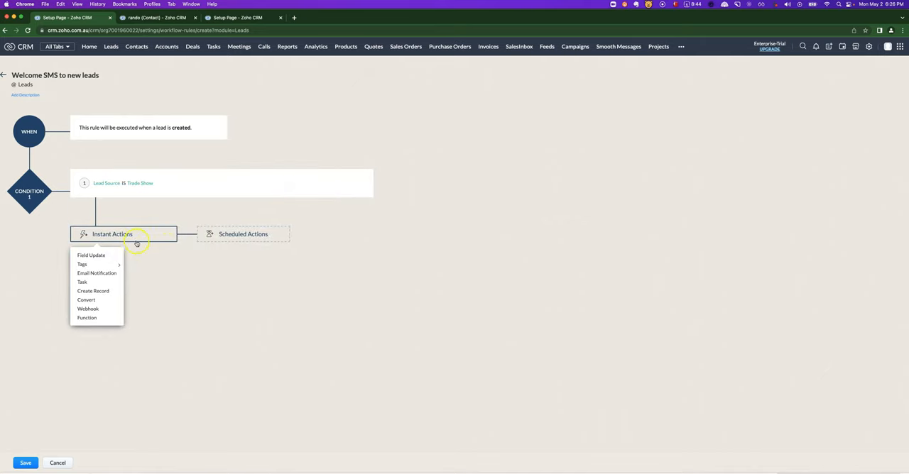
Add a Smooth Messages record action named 'Welcome SMS for ${Leads.First Name}'.
left_click(93, 291)
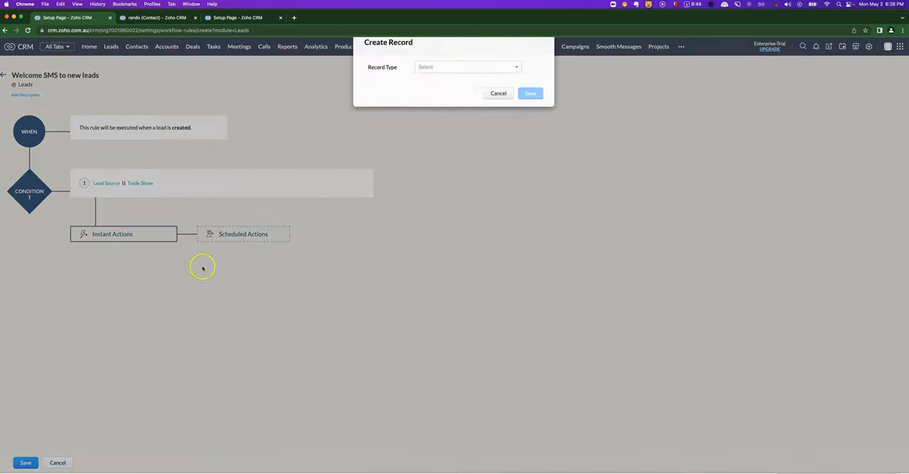
type("smooth")
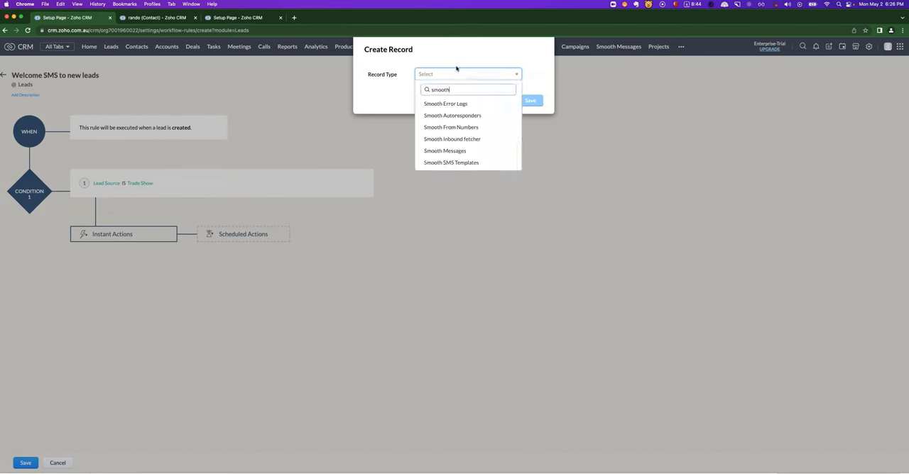
left_click(446, 151)
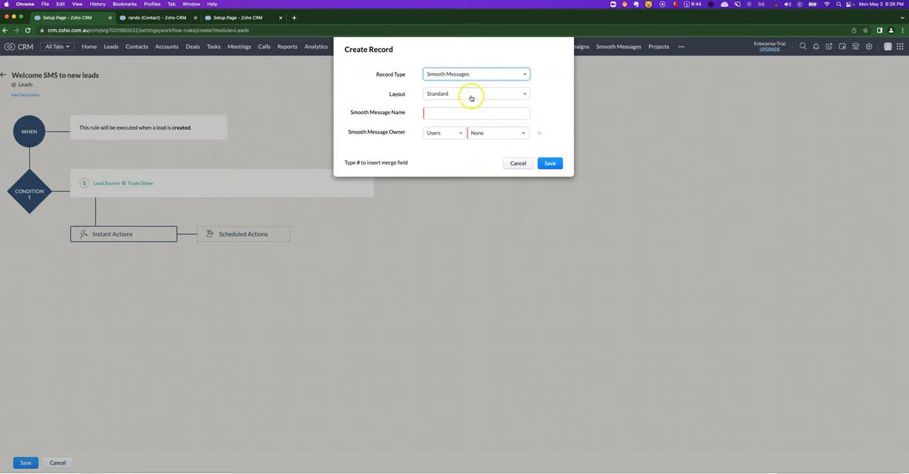
left_click(475, 113)
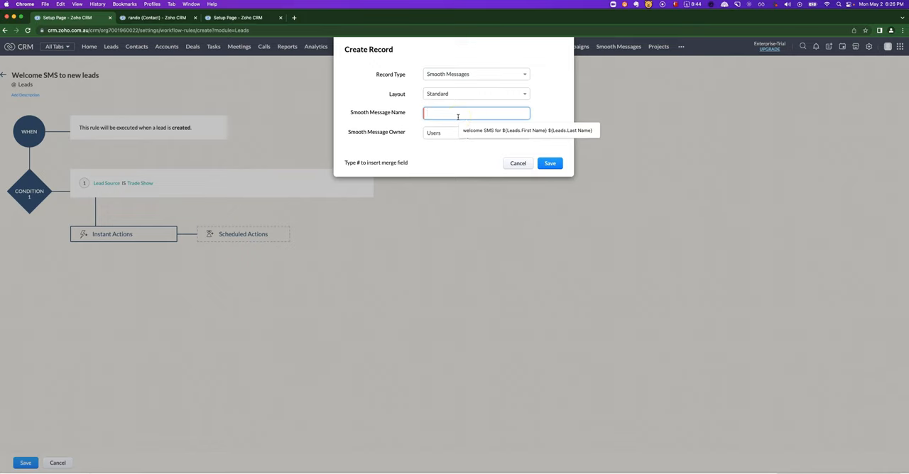
type("Welcome SMS for #")
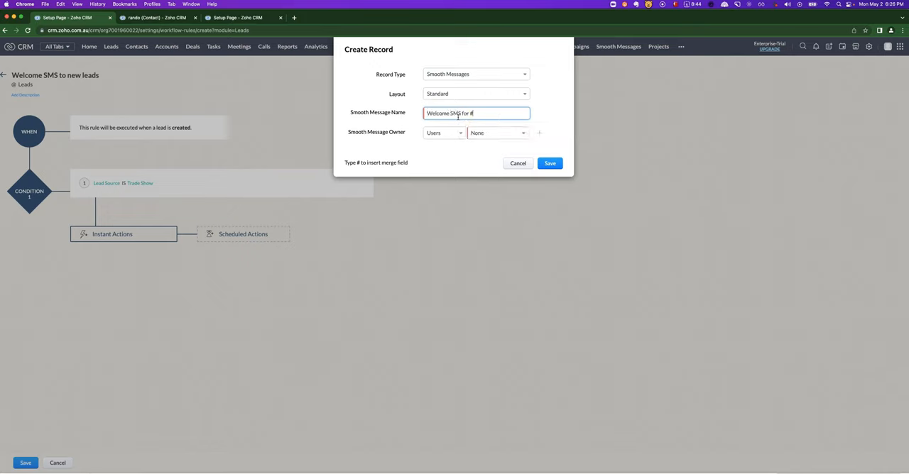
type("#")
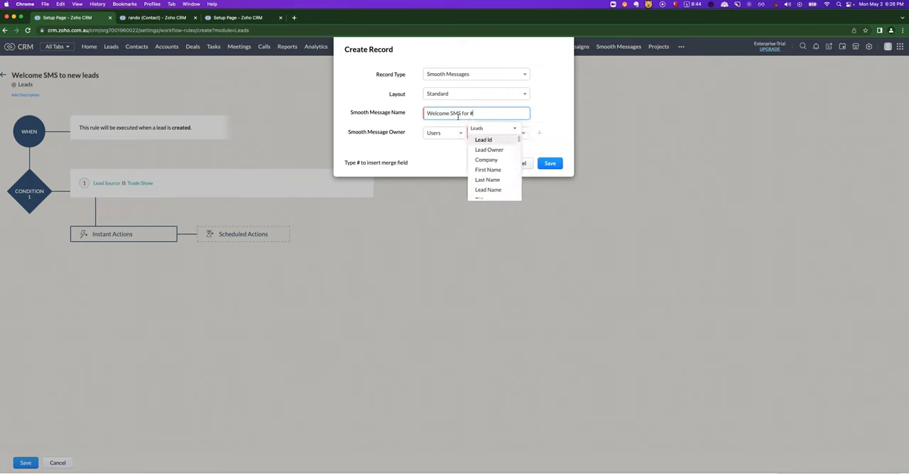
left_click(488, 169)
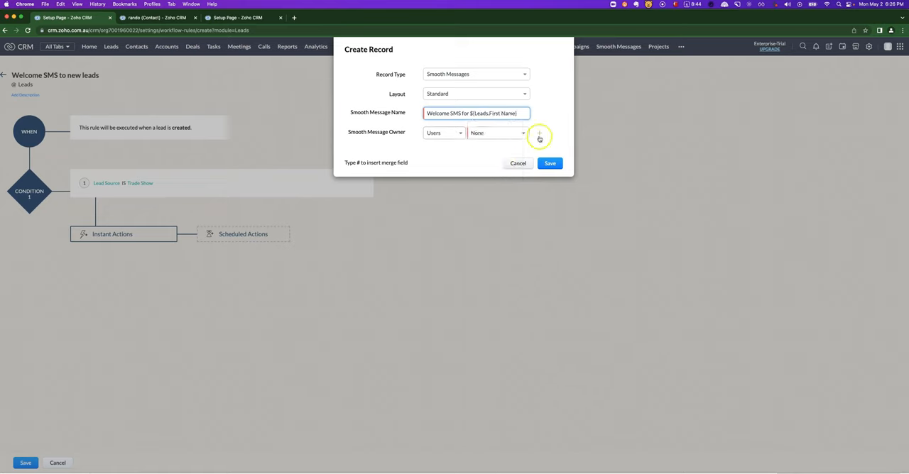
Set the message record's owner to the lead's Lead Owner reference field.
left_click(442, 133)
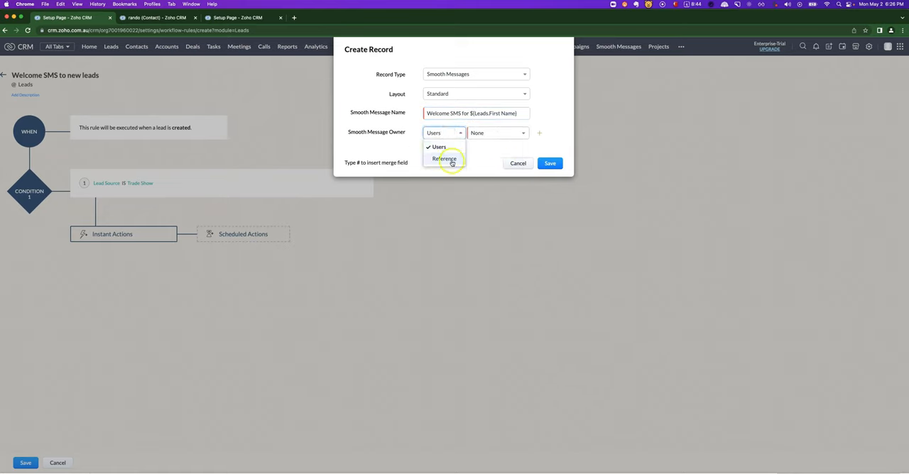
left_click(444, 158)
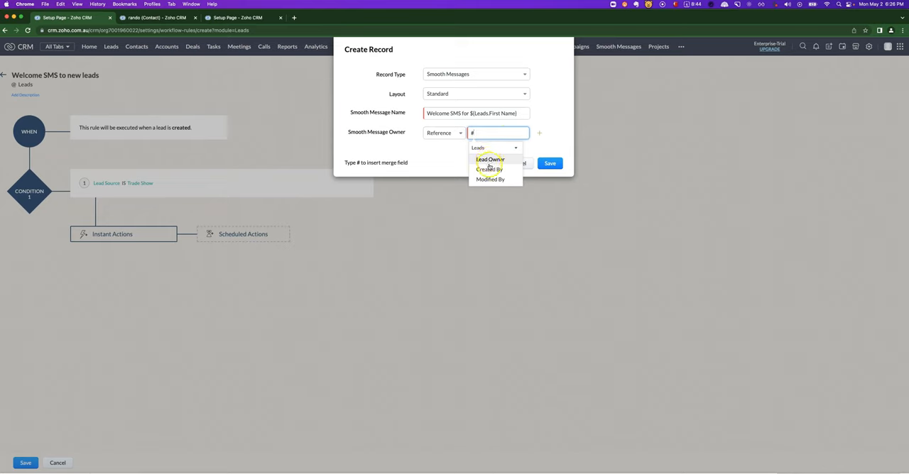
left_click(489, 159)
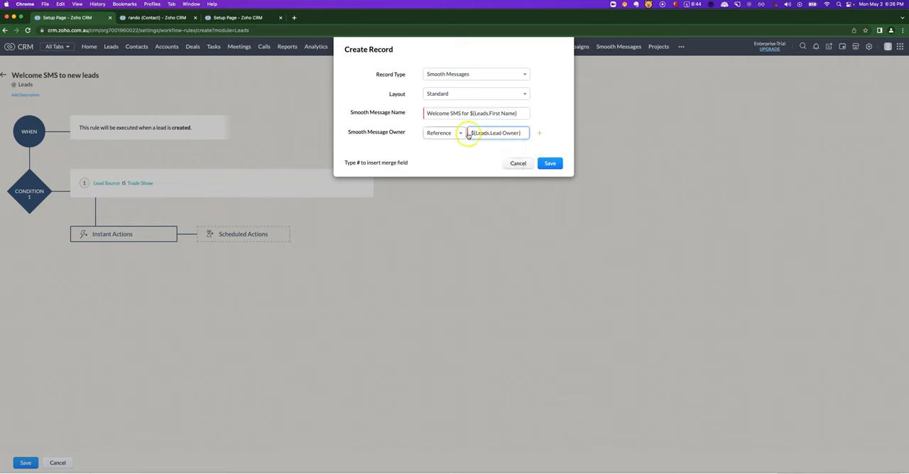
left_click(441, 133)
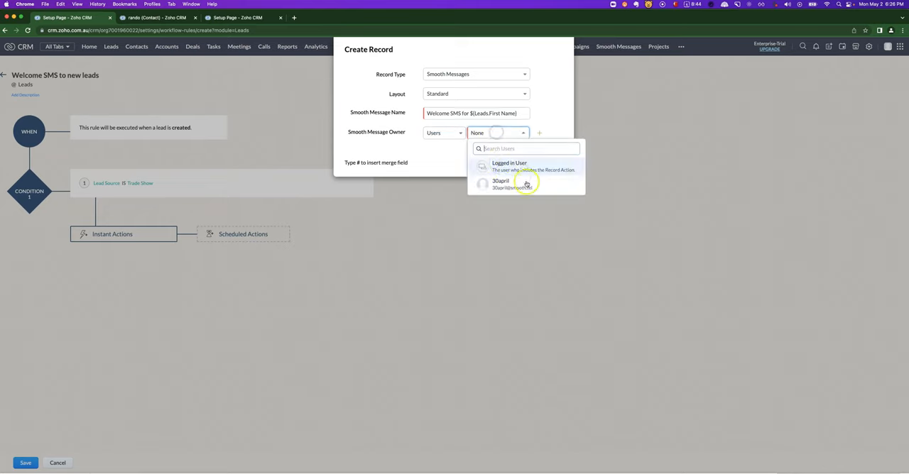
left_click(443, 132)
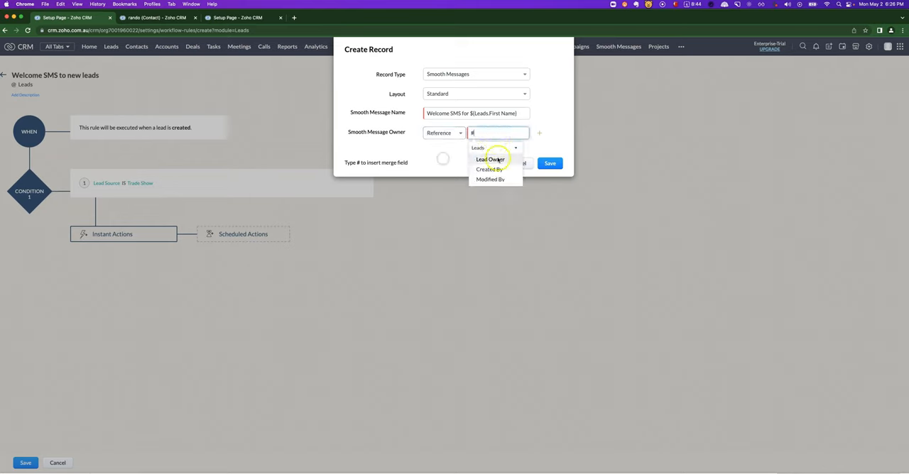
left_click(489, 159)
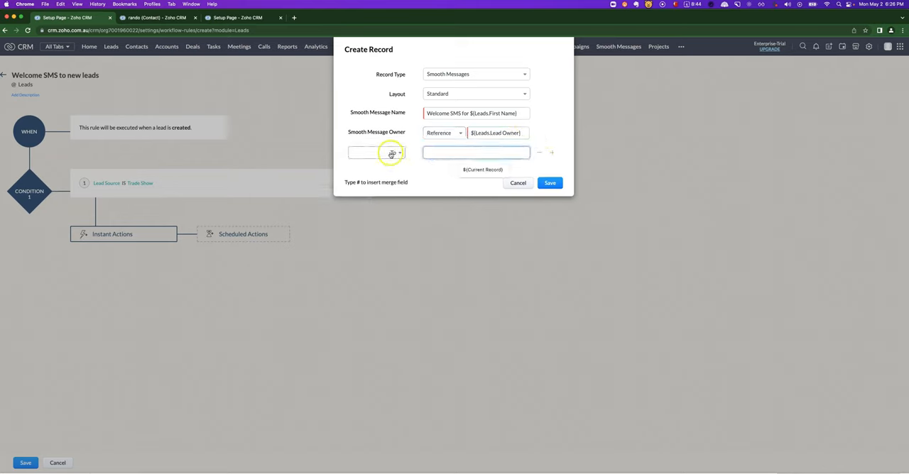
Set the row's LeadName field to Current Record and add another field row.
left_click(375, 153)
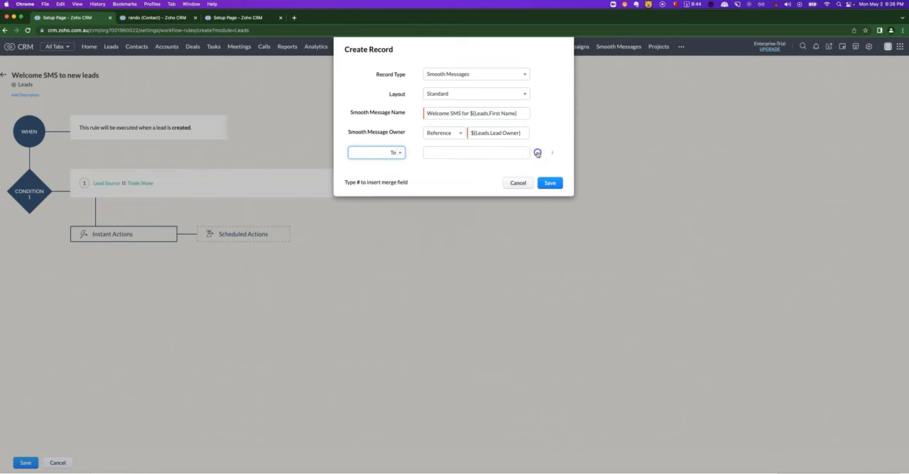
left_click(376, 152)
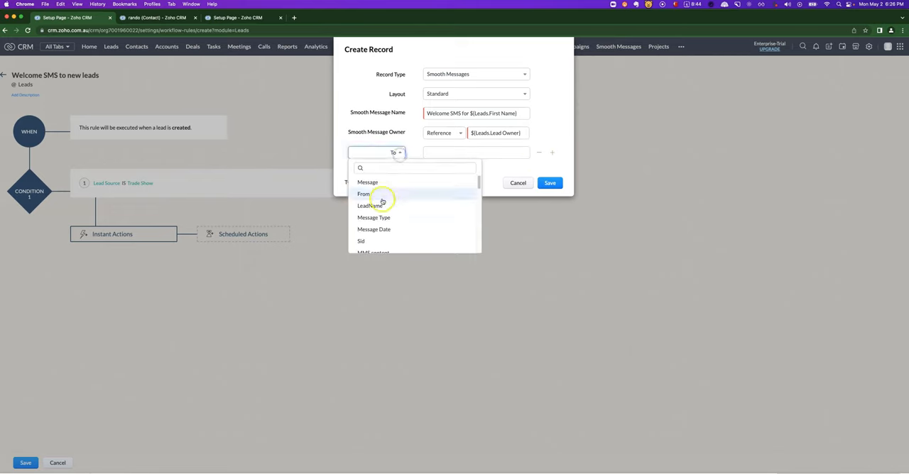
left_click(369, 206)
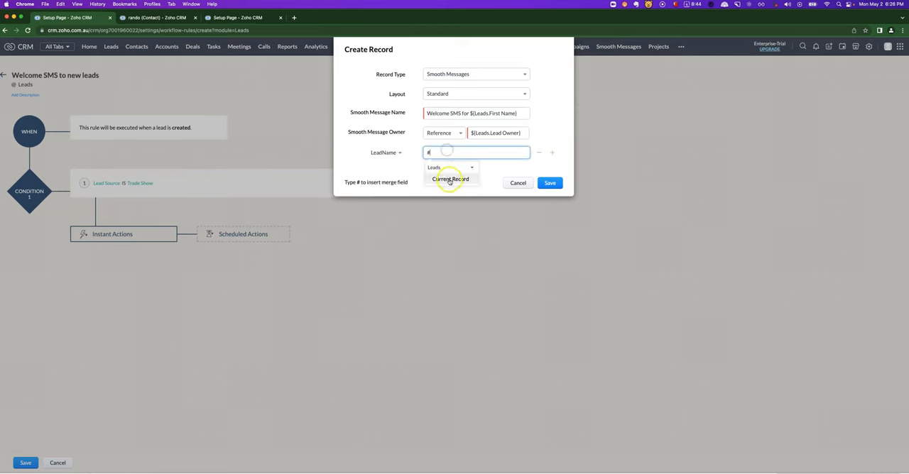
left_click(450, 179)
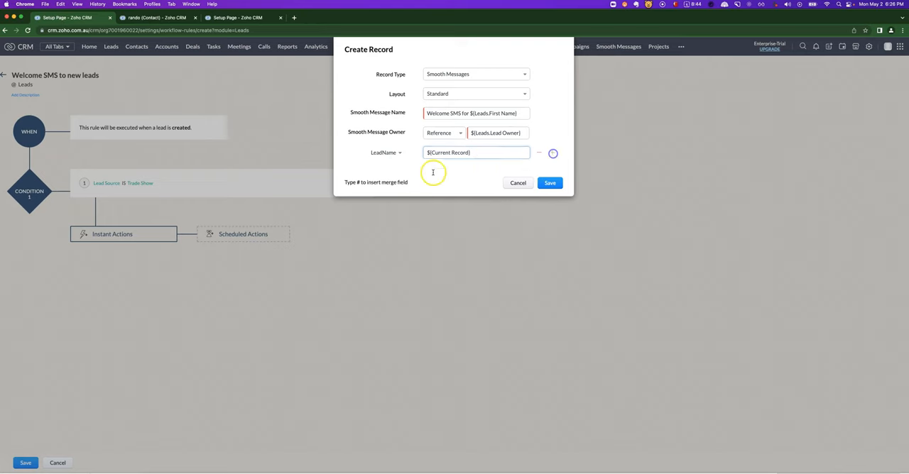
left_click(553, 153)
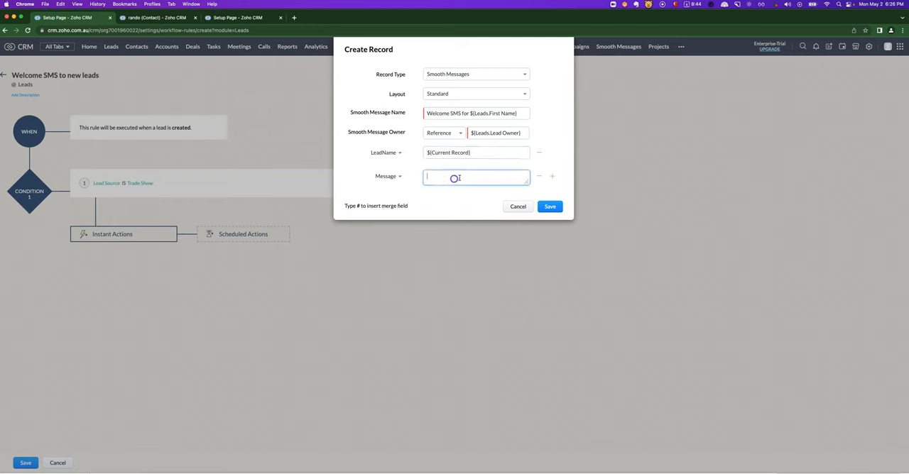
Type the welcome message using ${Leads.First Name}, mentioning the Expo and novelty exploding pens.
type("Hi #Fi")
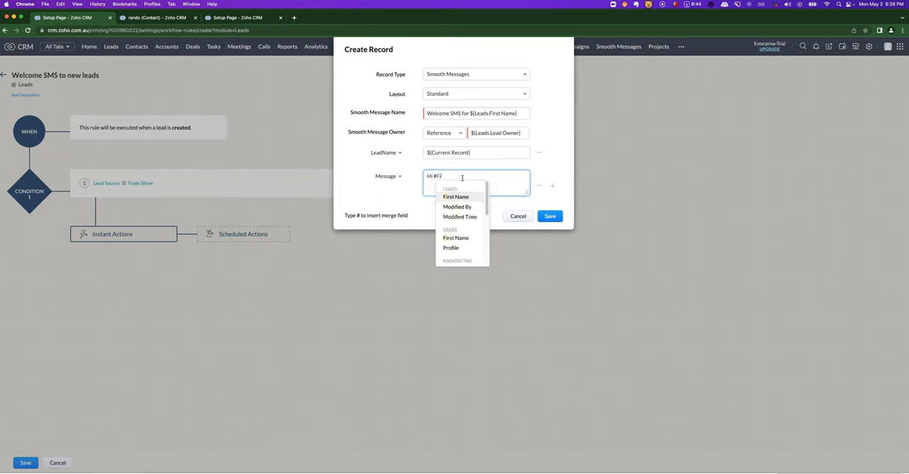
left_click(455, 197)
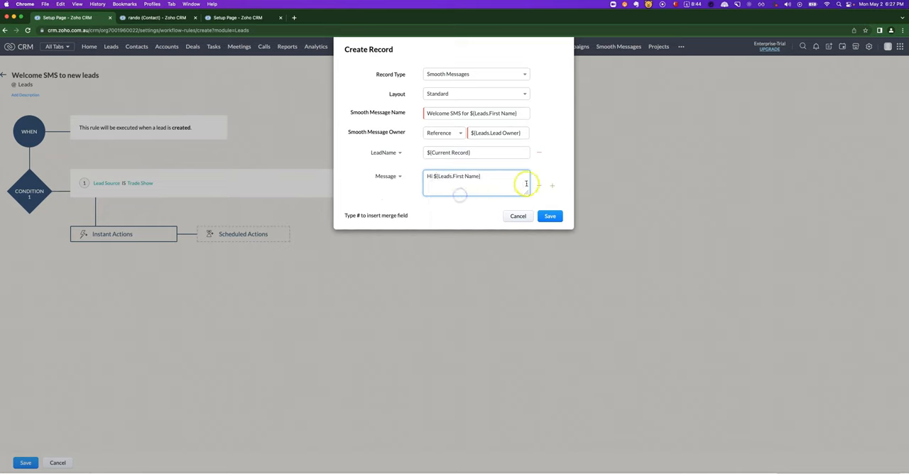
type(", thanks")
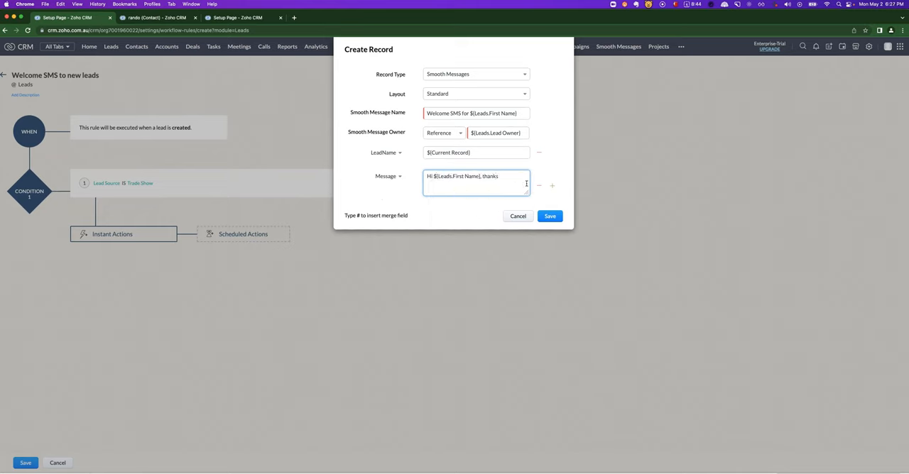
type("for meeting with us at th")
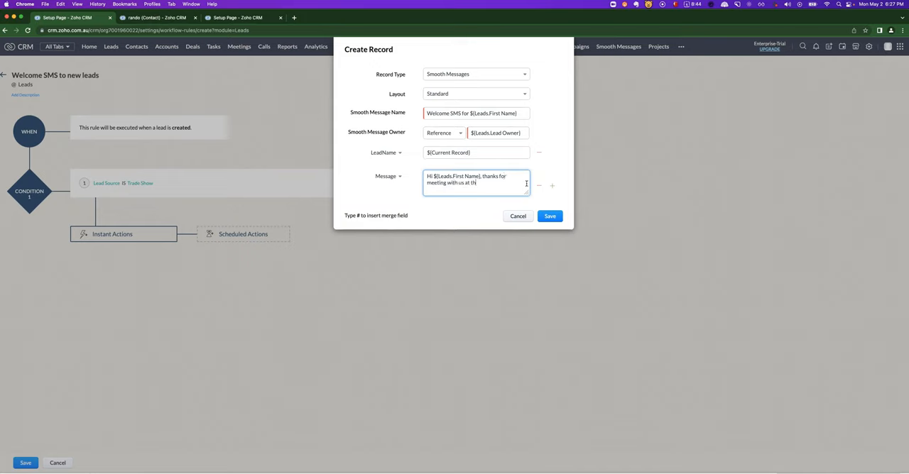
type("e Stationary")
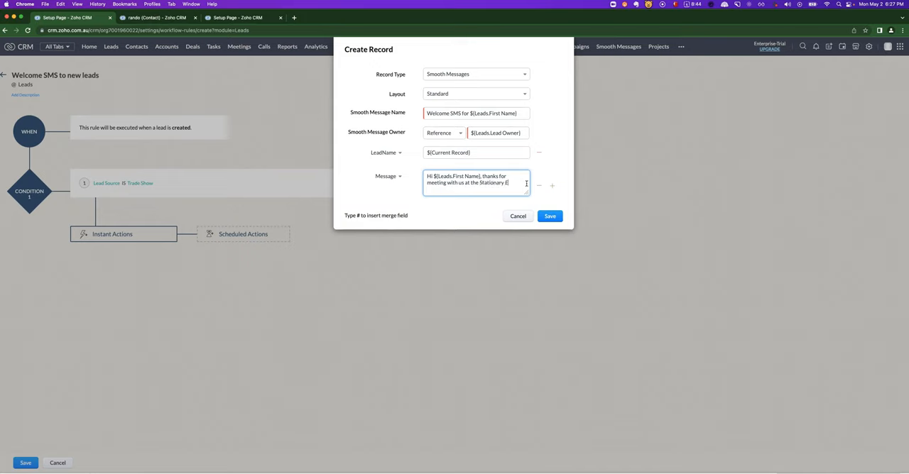
type("Expo. W")
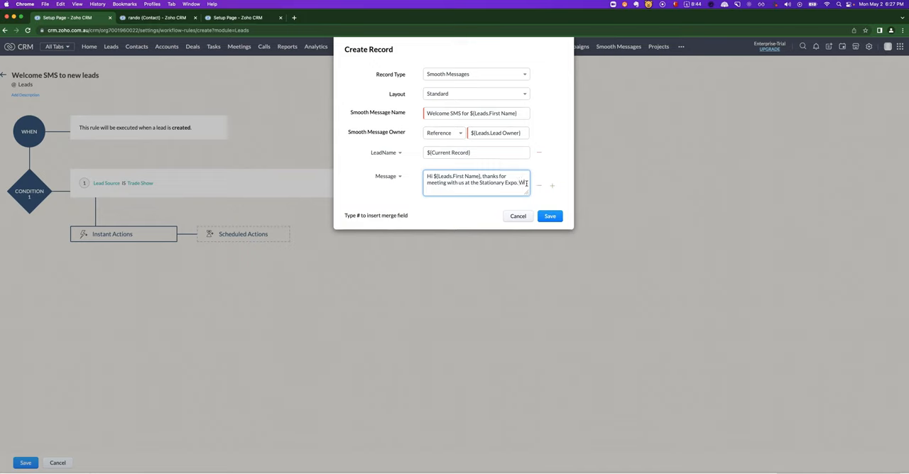
type("Would you like t")
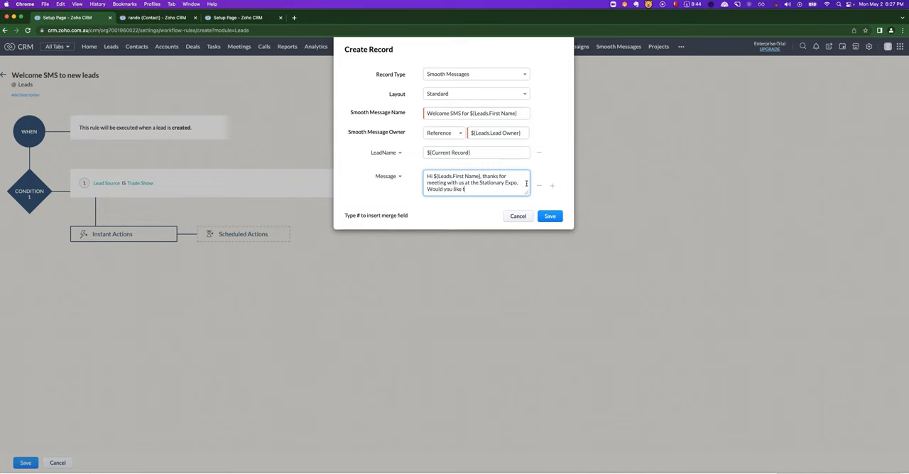
type("to make an order for")
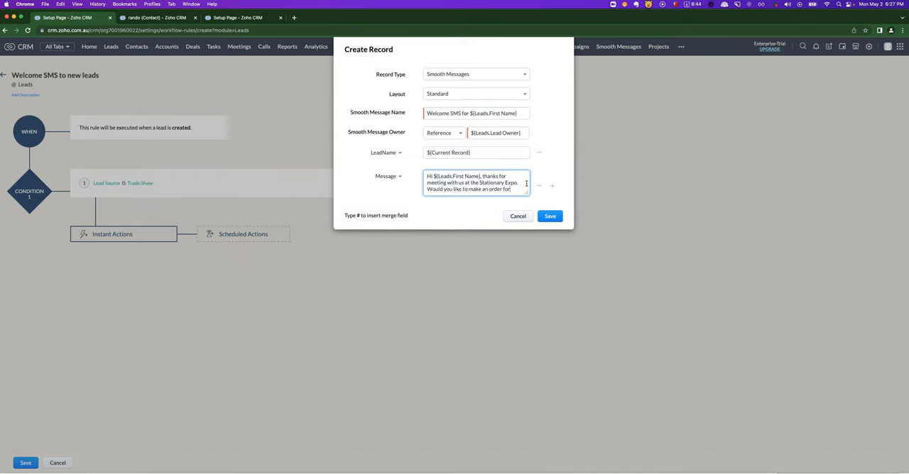
type("novelty exploding pens?")
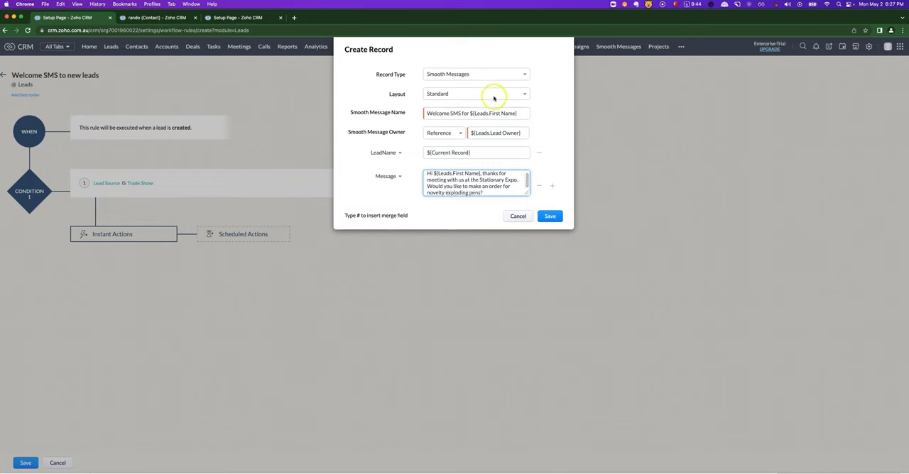
mouse_move(412, 189)
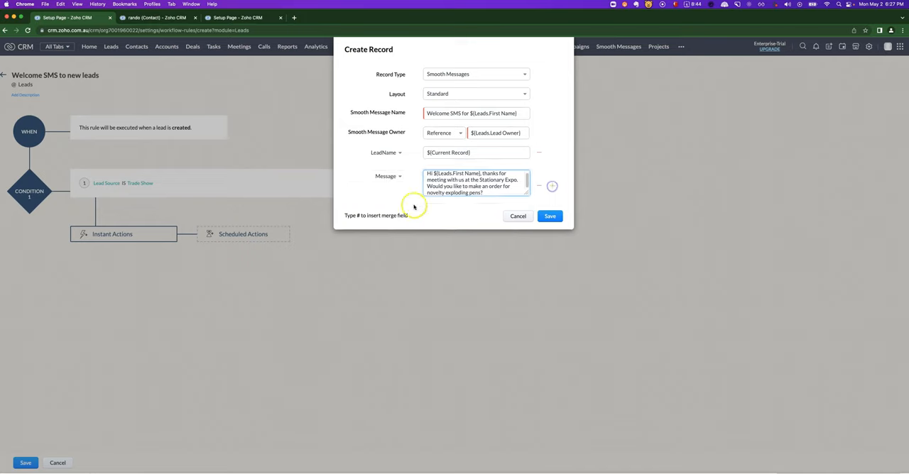
Add a To field set to the lead's Mobile number.
left_click(551, 186)
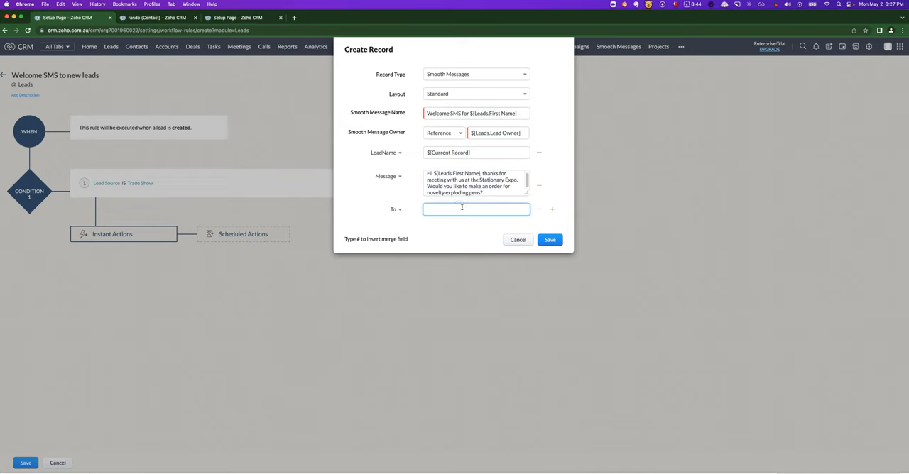
type("#Mobil")
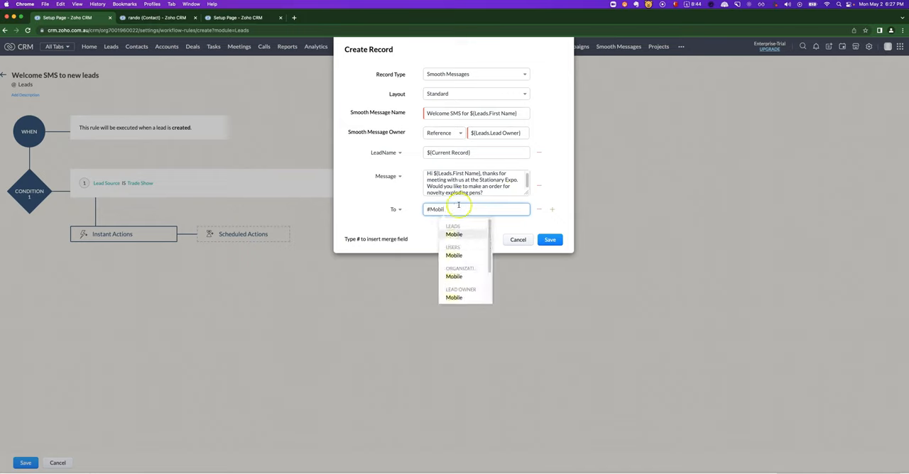
left_click(453, 234)
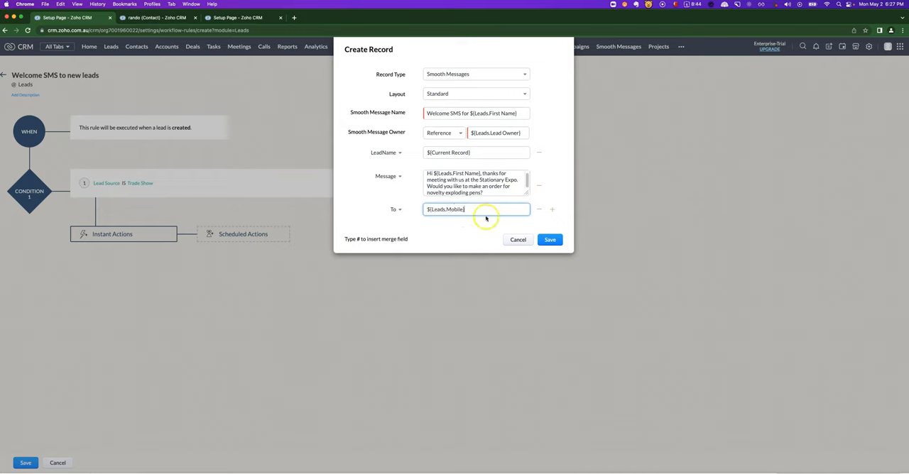
mouse_move(553, 210)
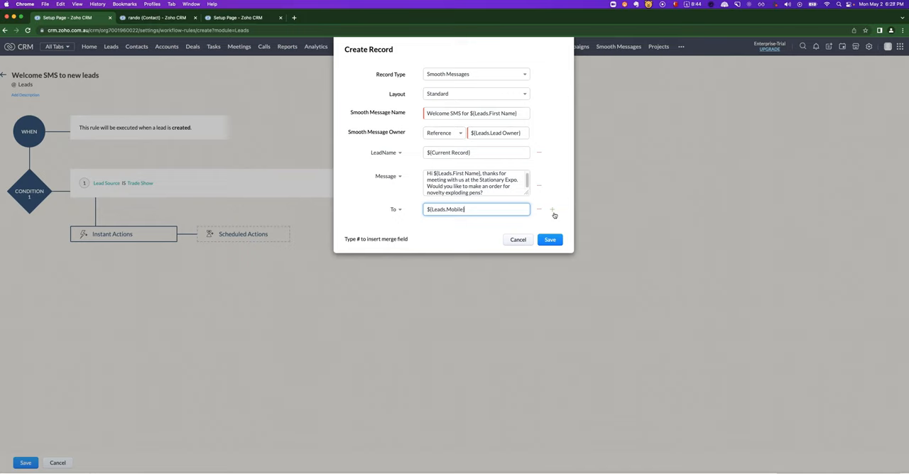
Add the 'Only use specified To field' option and switch it on.
left_click(552, 210)
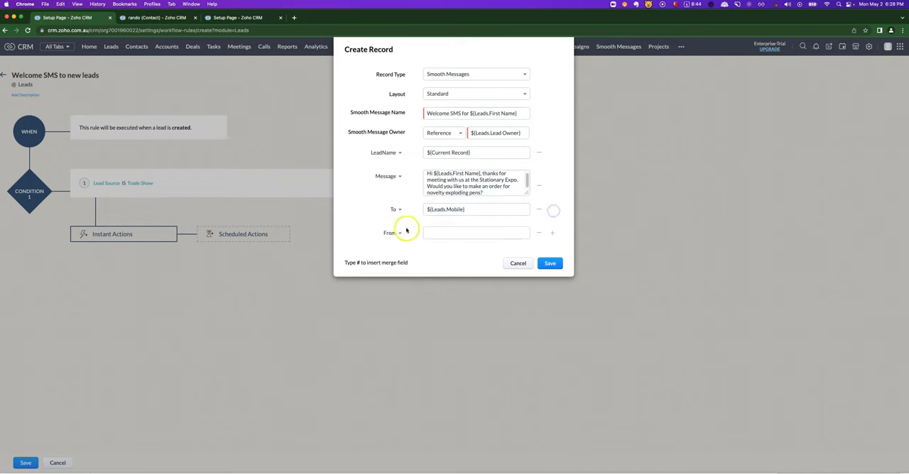
left_click(376, 233)
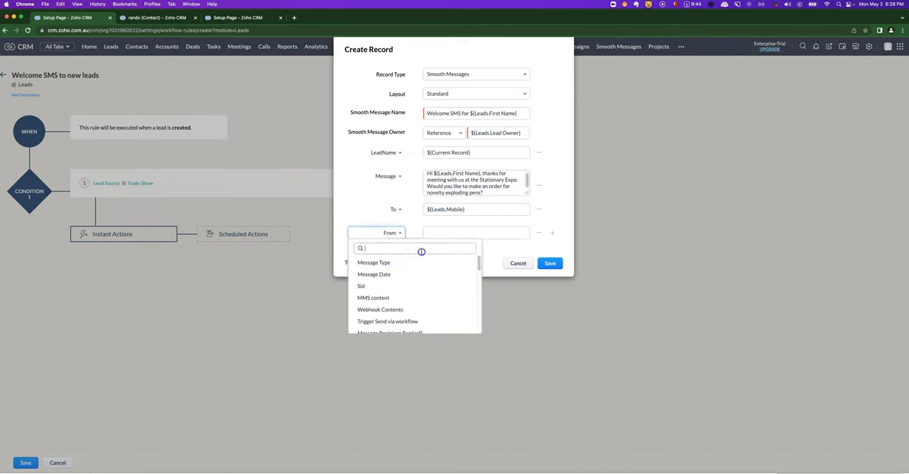
type("only")
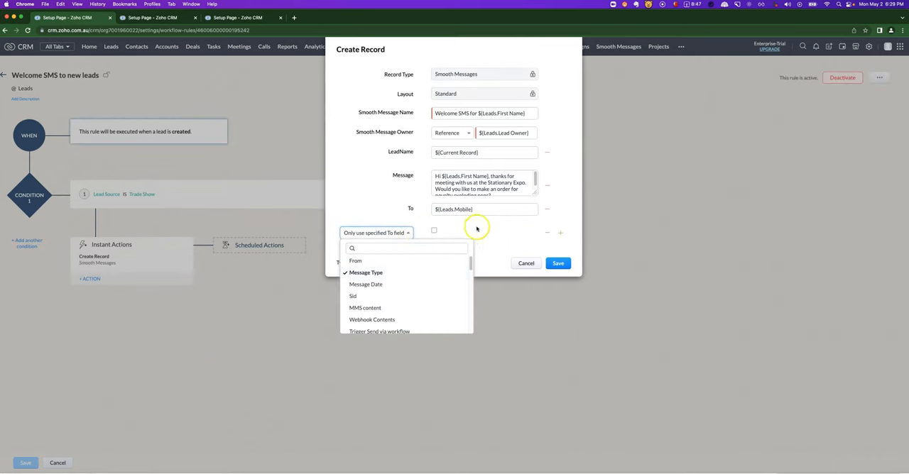
left_click(477, 228)
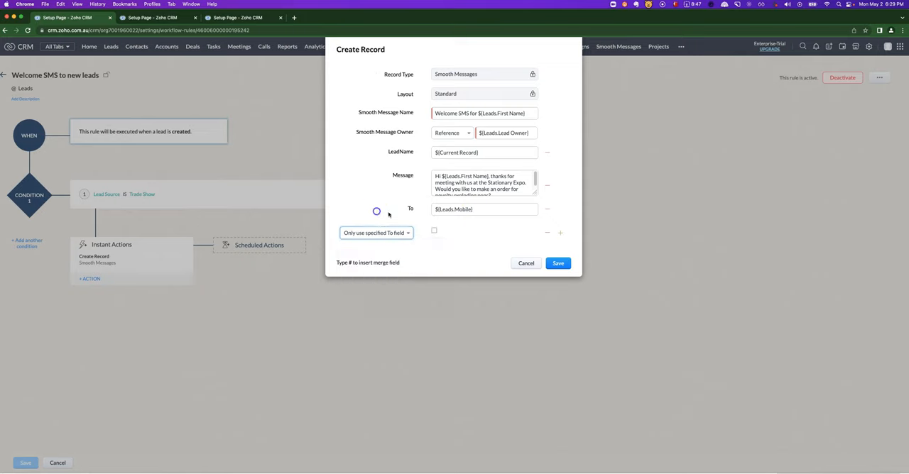
left_click(434, 230)
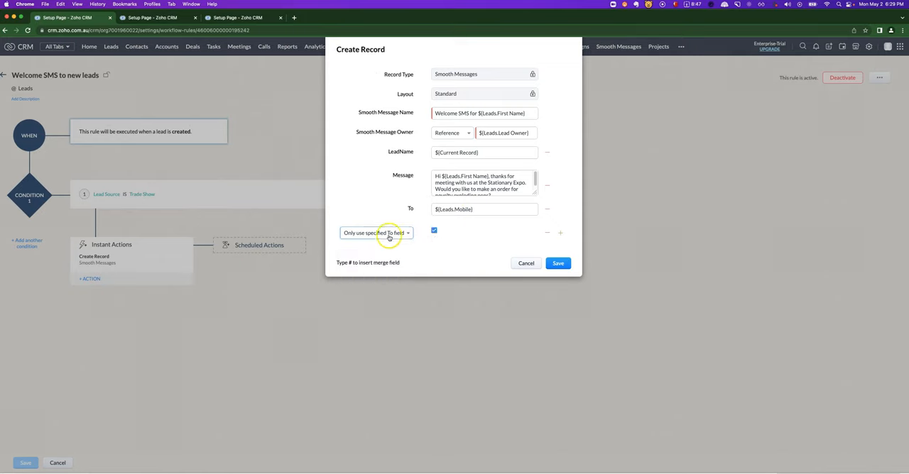
mouse_move(488, 219)
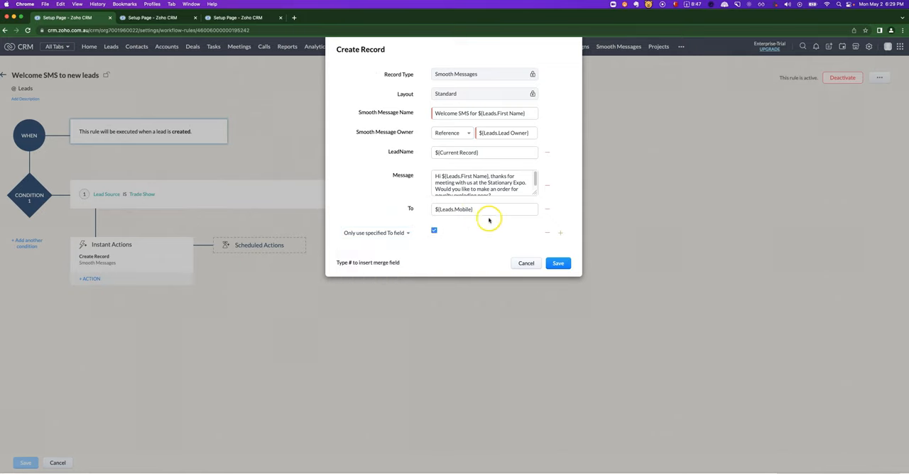
mouse_move(470, 239)
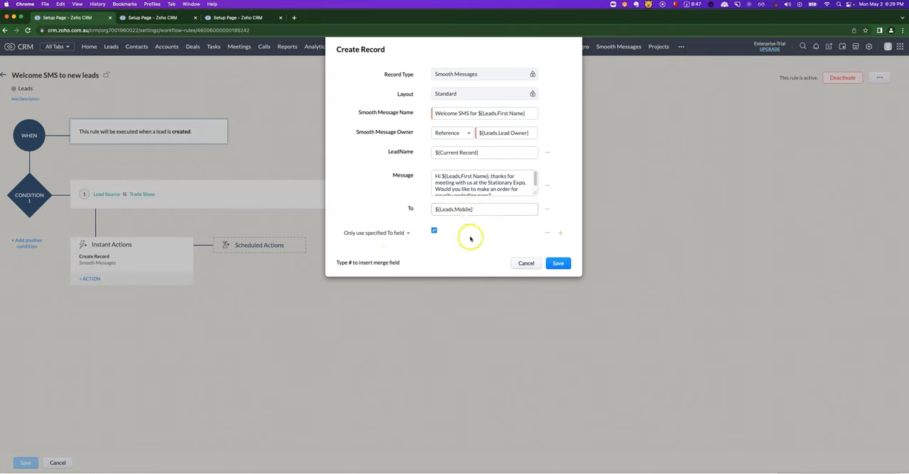
mouse_move(471, 239)
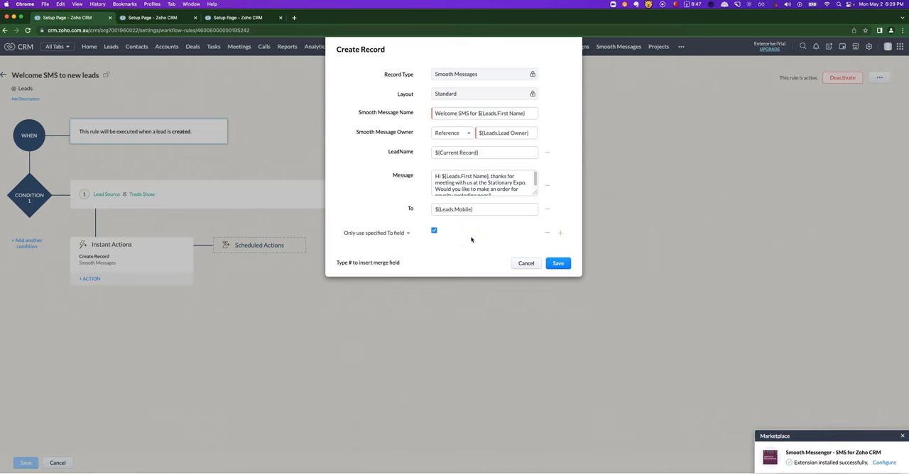
mouse_move(399, 211)
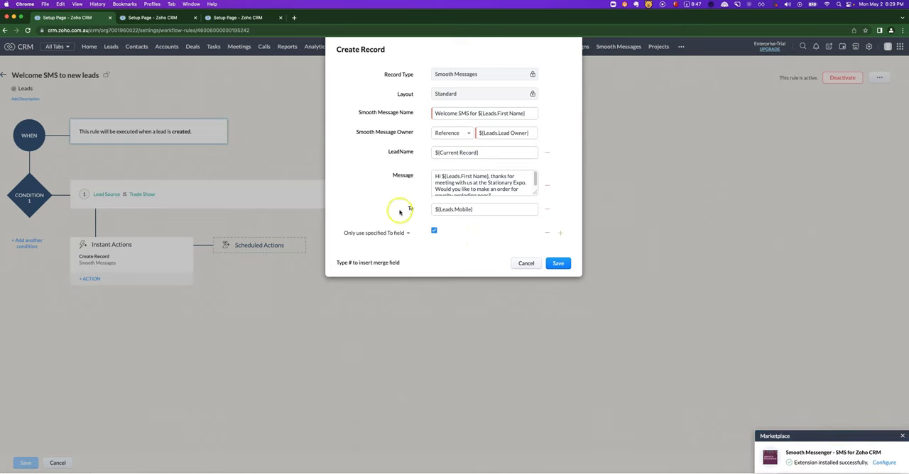
left_click(482, 208)
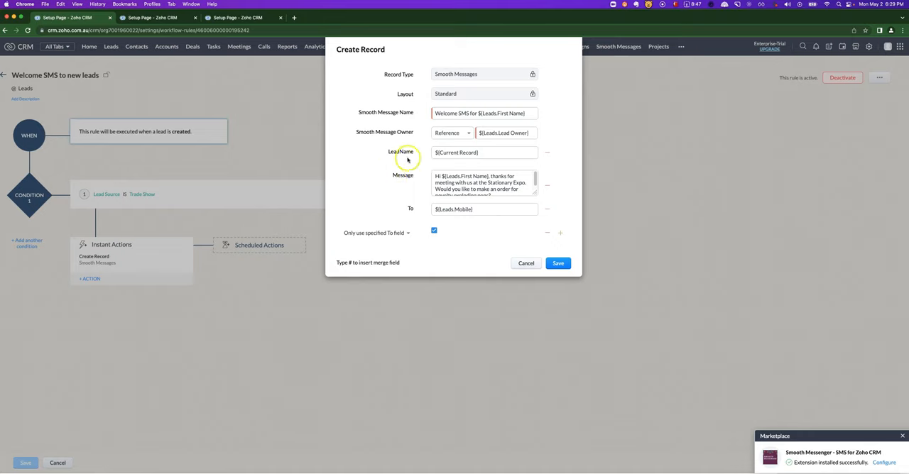
mouse_move(394, 175)
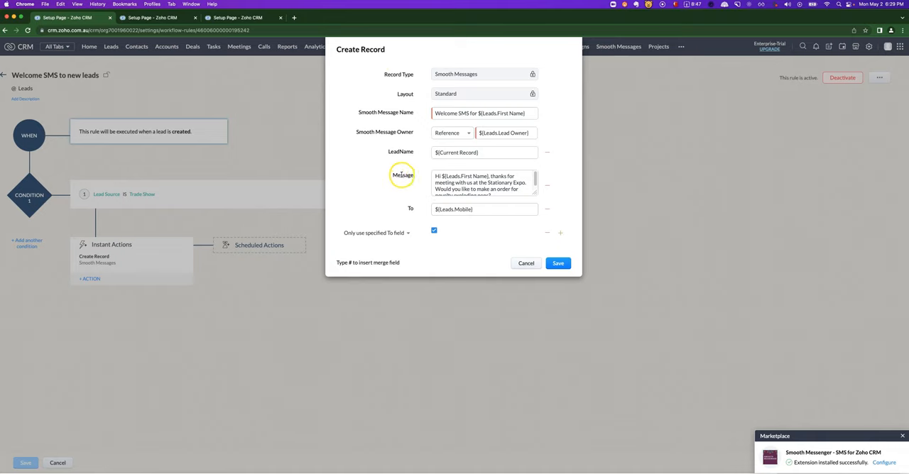
mouse_move(401, 152)
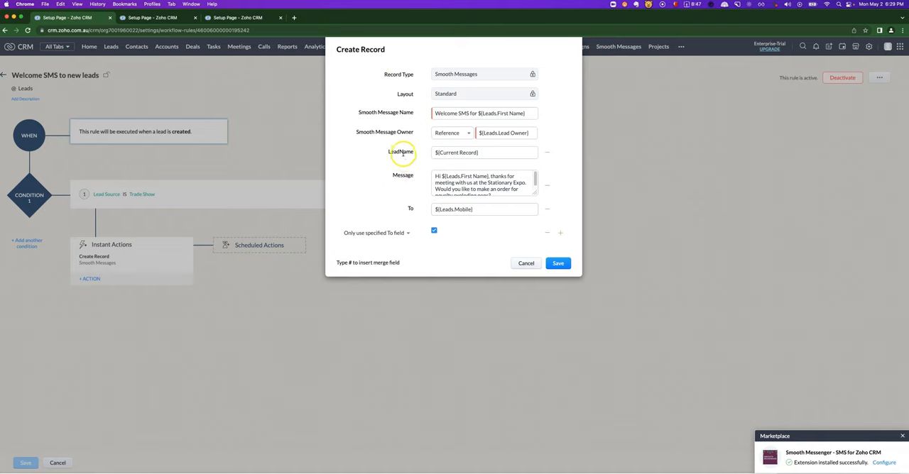
mouse_move(409, 186)
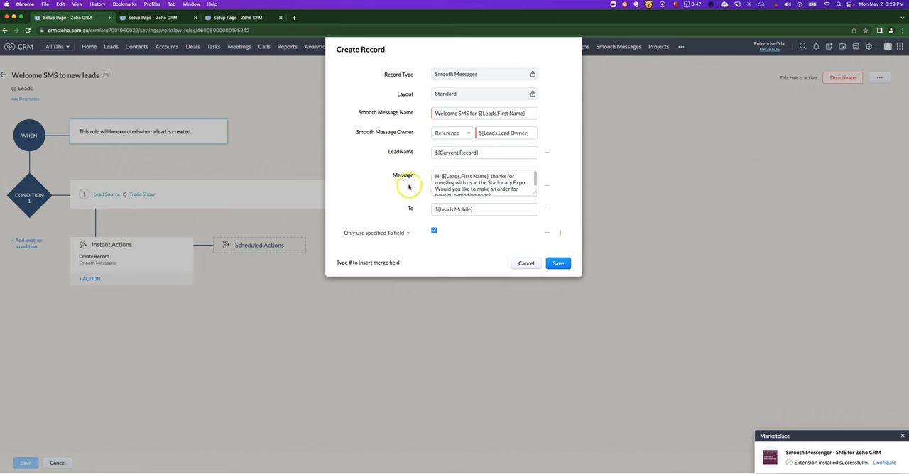
mouse_move(458, 220)
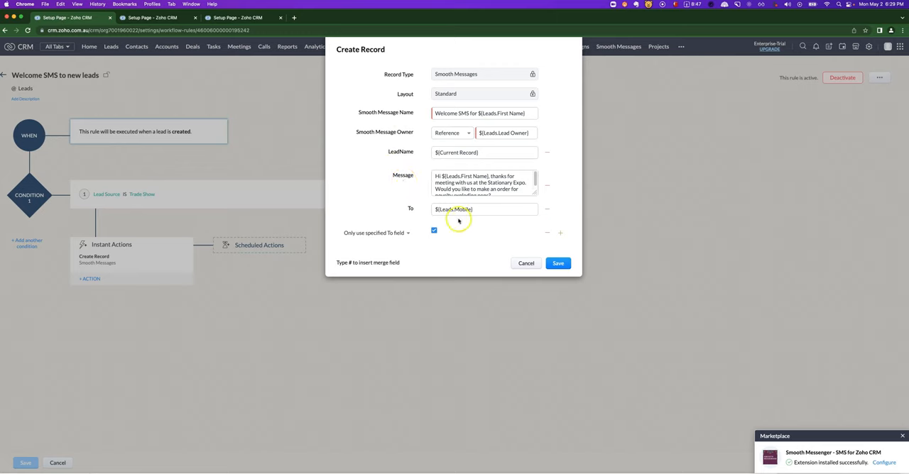
left_click(560, 232)
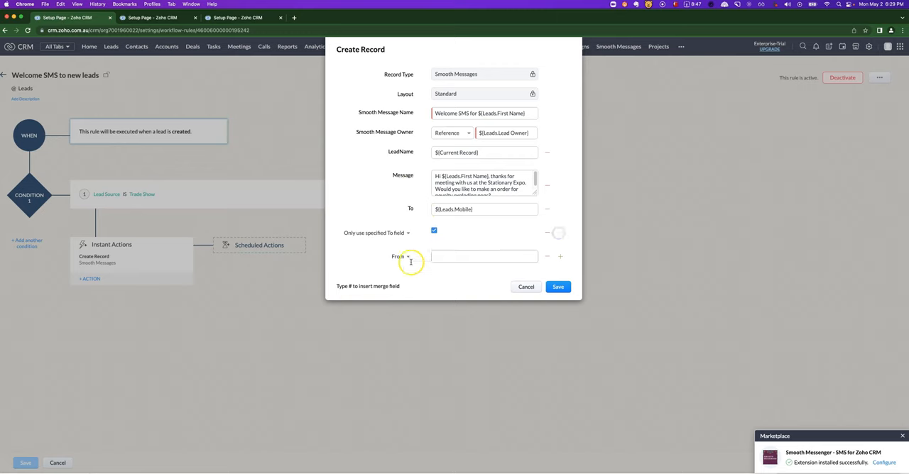
left_click(483, 257)
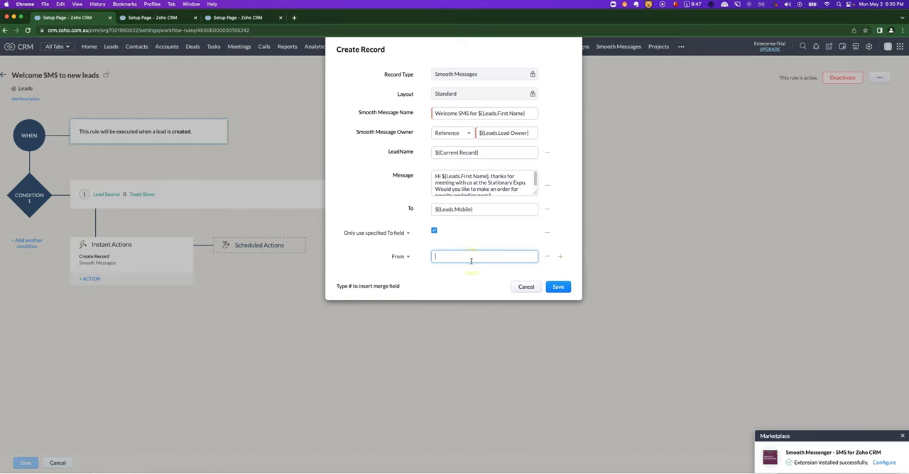
type("+")
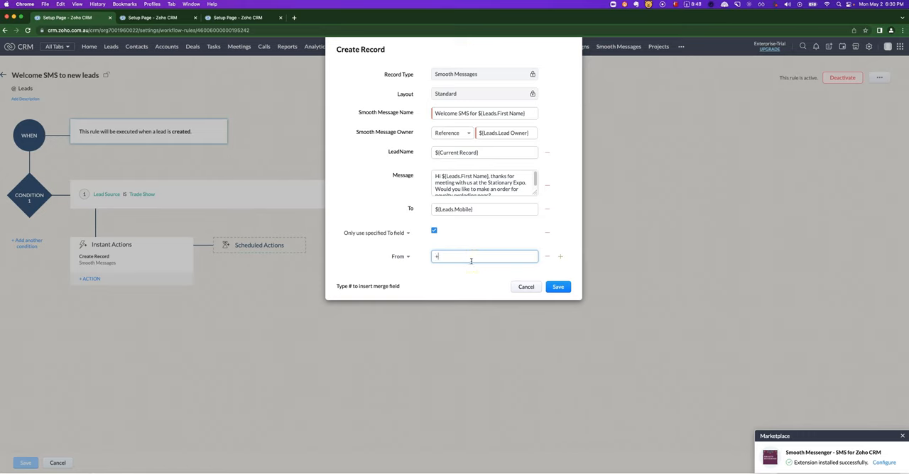
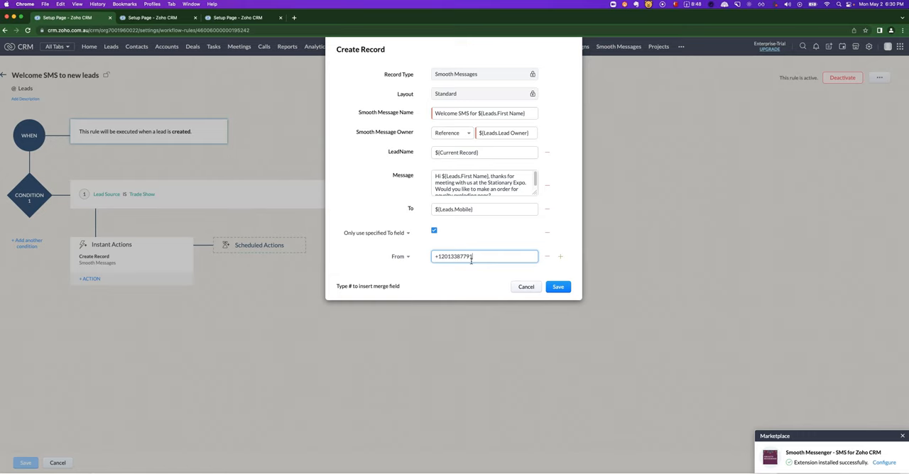
mouse_move(540, 263)
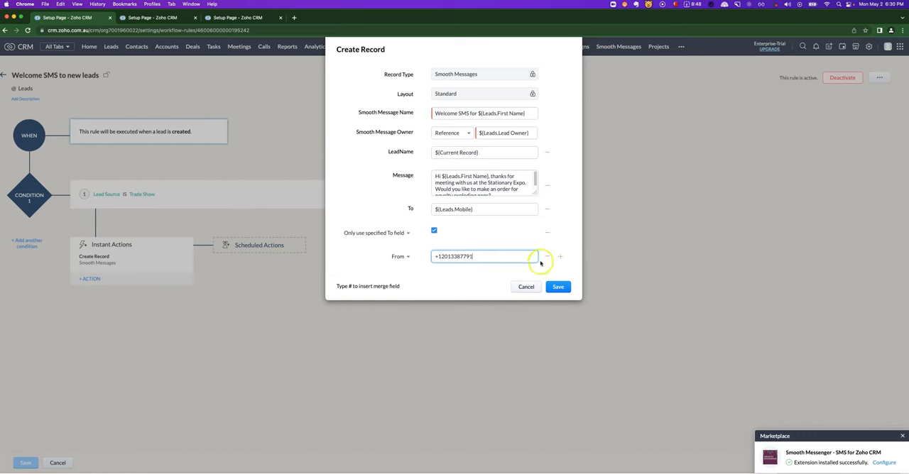
Change the From row's field, trying MMS content before choosing Message Reporting Tag.
left_click(400, 256)
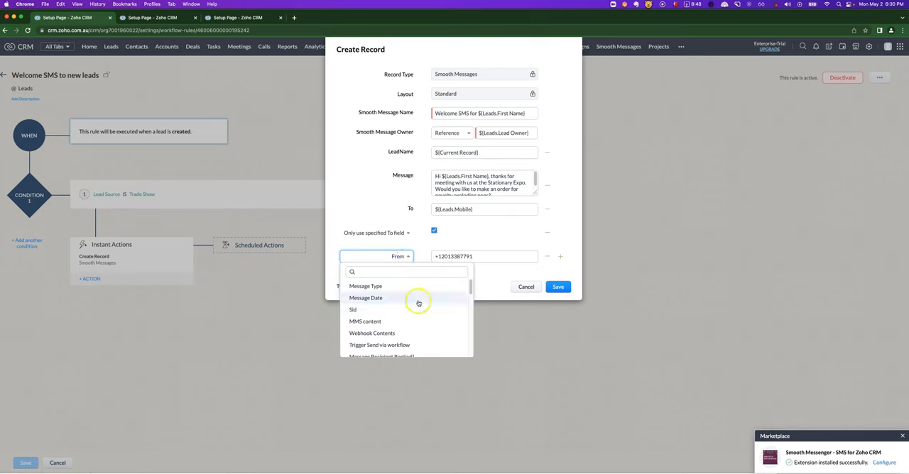
scroll("down", 3)
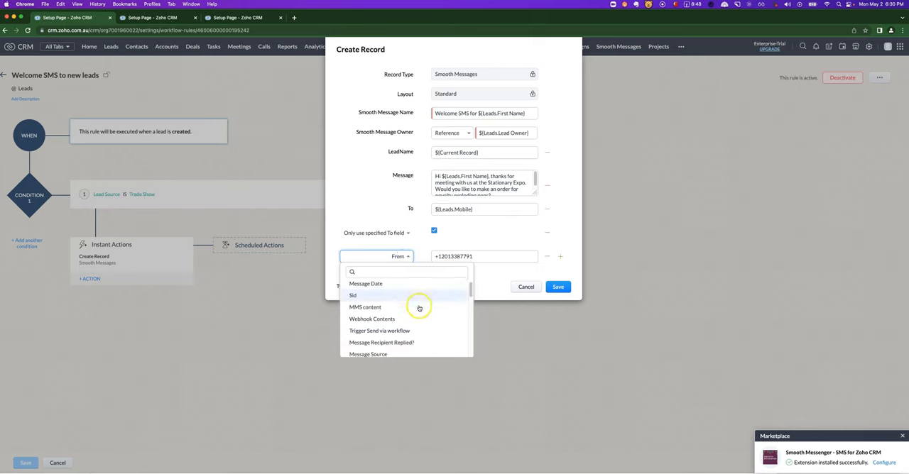
left_click(365, 306)
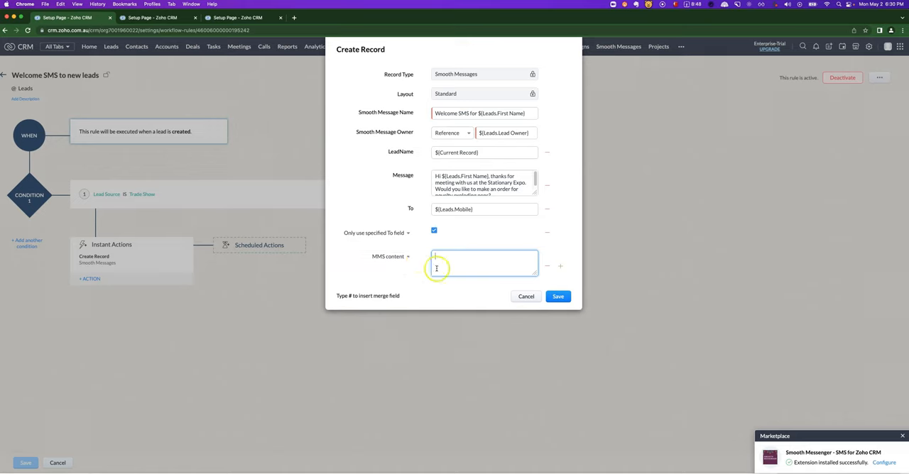
left_click(408, 257)
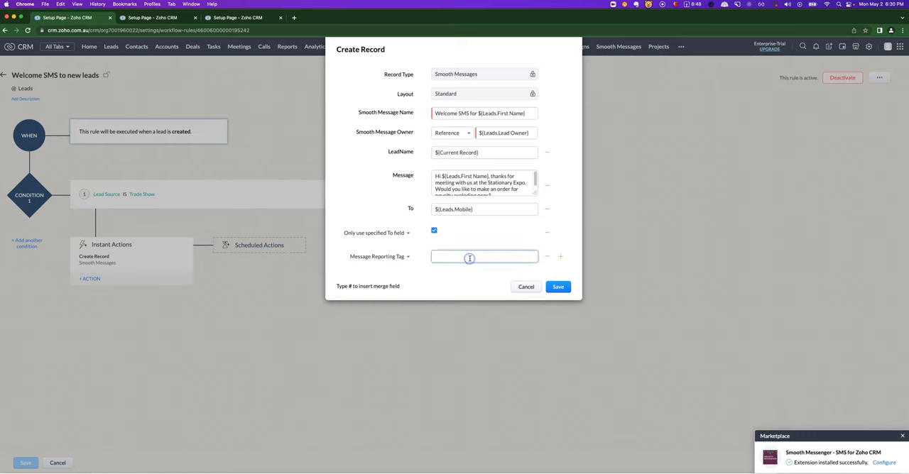
Enter welcome-sms-1 as the Message Reporting Tag.
type("welcome-sms-1")
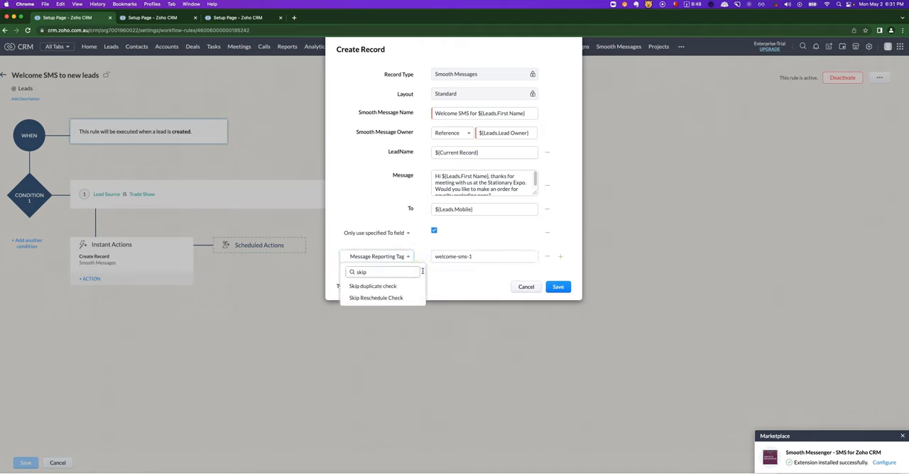
mouse_move(372, 286)
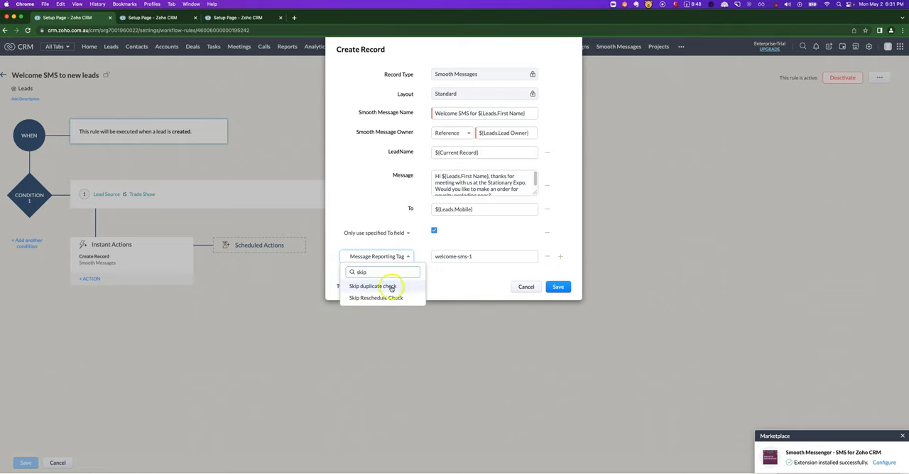
mouse_move(393, 297)
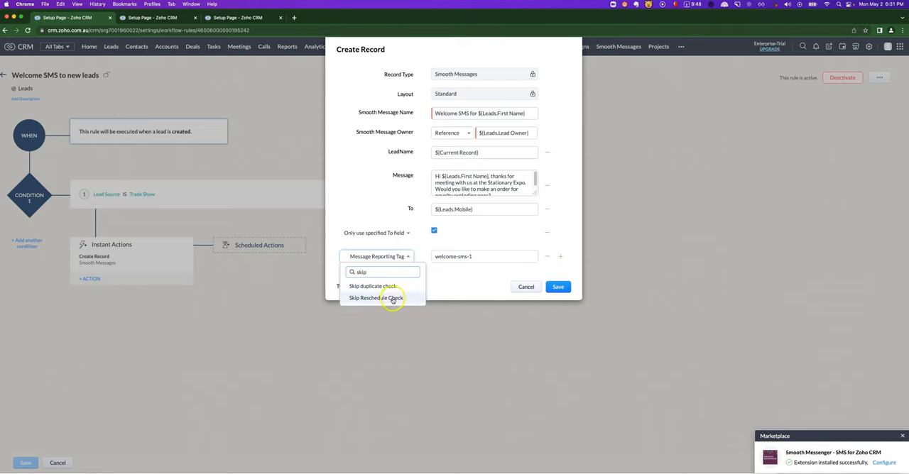
mouse_move(393, 297)
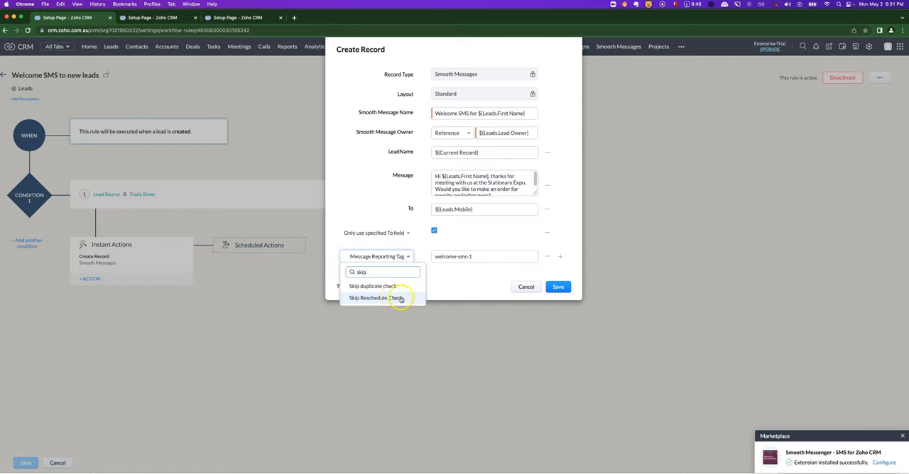
Pick Skip duplicate check for the extra field row, leaving it unticked.
left_click(373, 286)
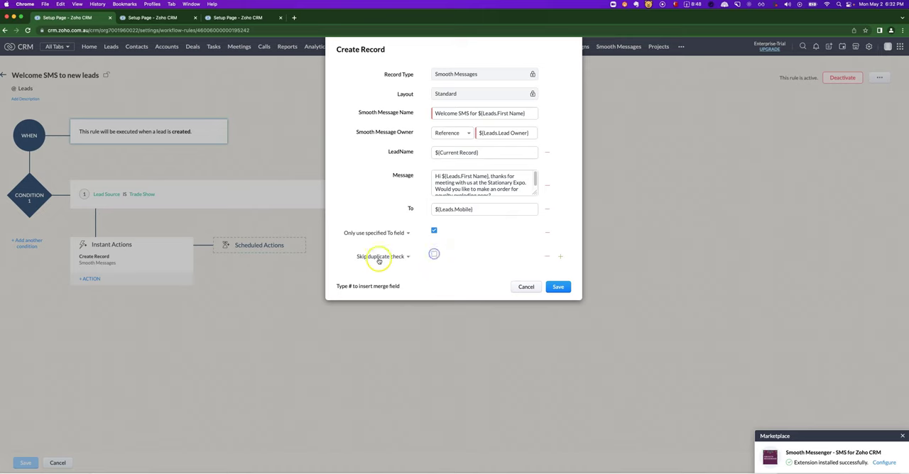
Change the extra field row to Skip Reschedule Check, leaving it unticked.
left_click(380, 256)
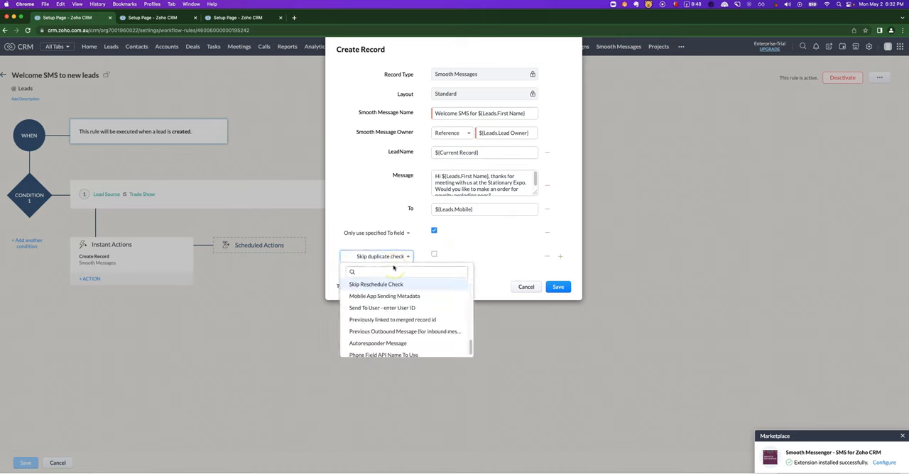
left_click(376, 284)
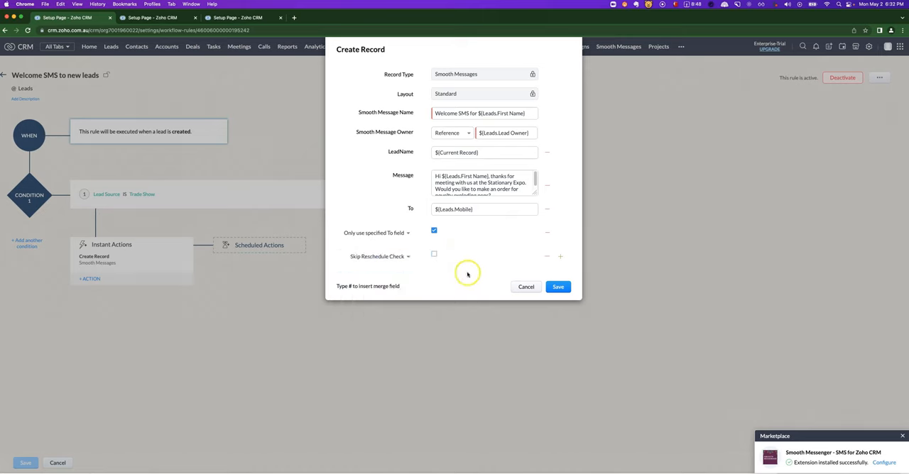
mouse_move(472, 276)
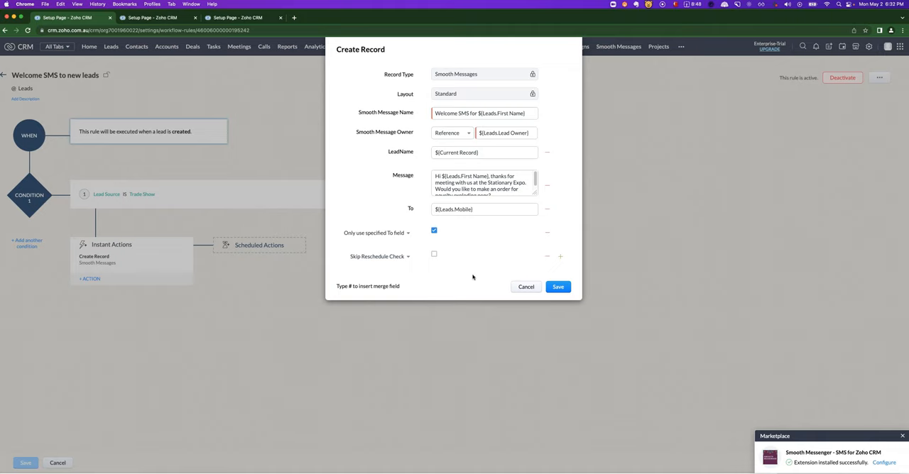
mouse_move(378, 264)
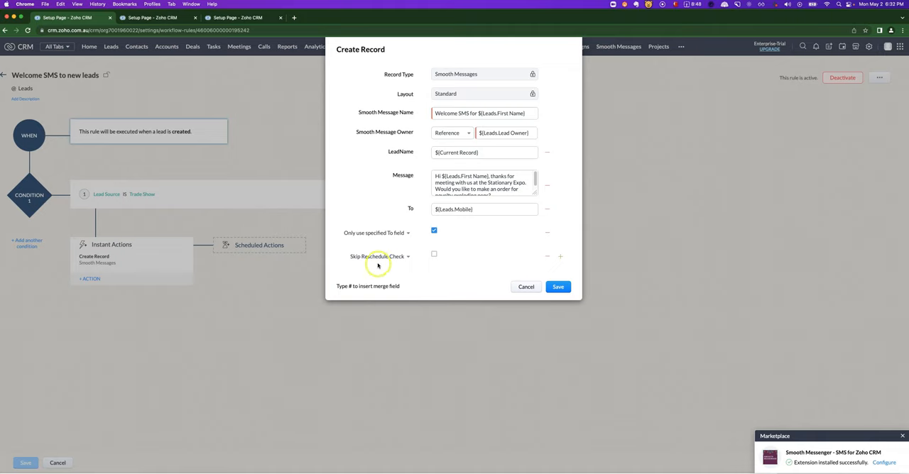
mouse_move(438, 264)
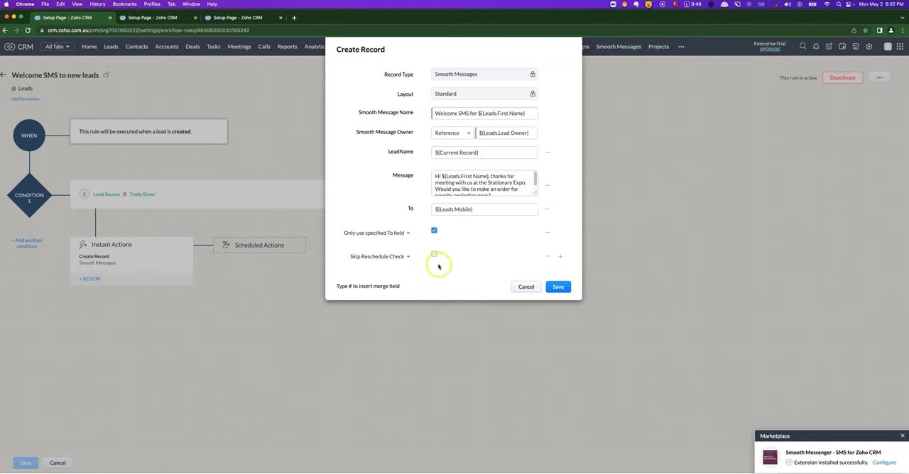
mouse_move(438, 267)
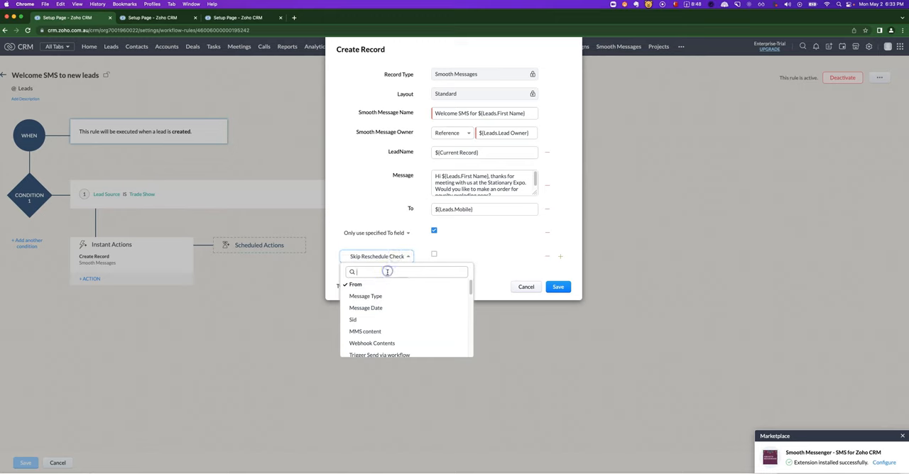
Set the Activity Type field to Task and add an empty Activity ID field.
type("acti")
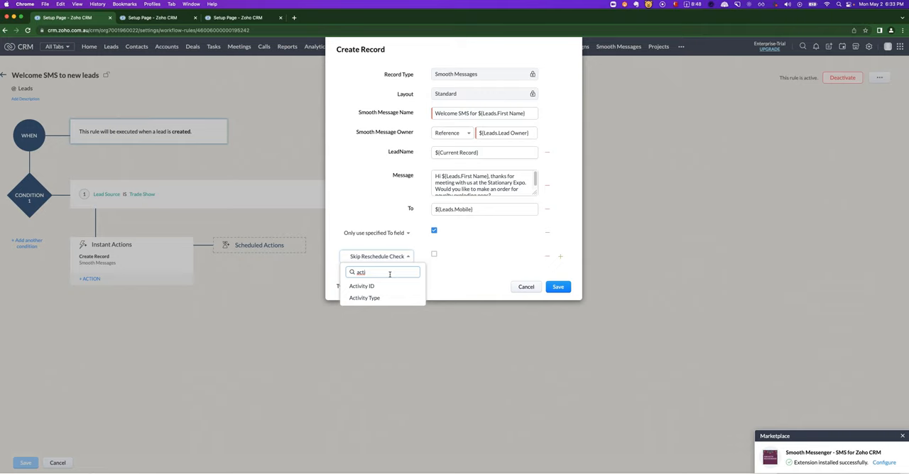
mouse_move(376, 290)
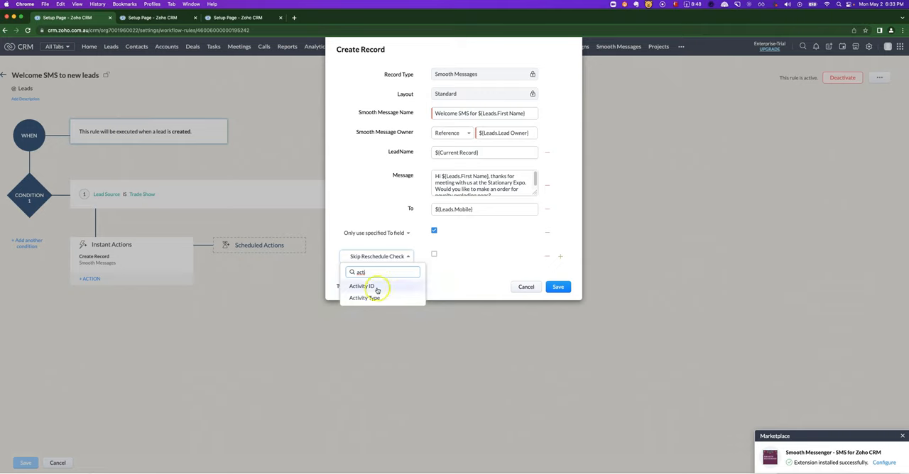
left_click(364, 298)
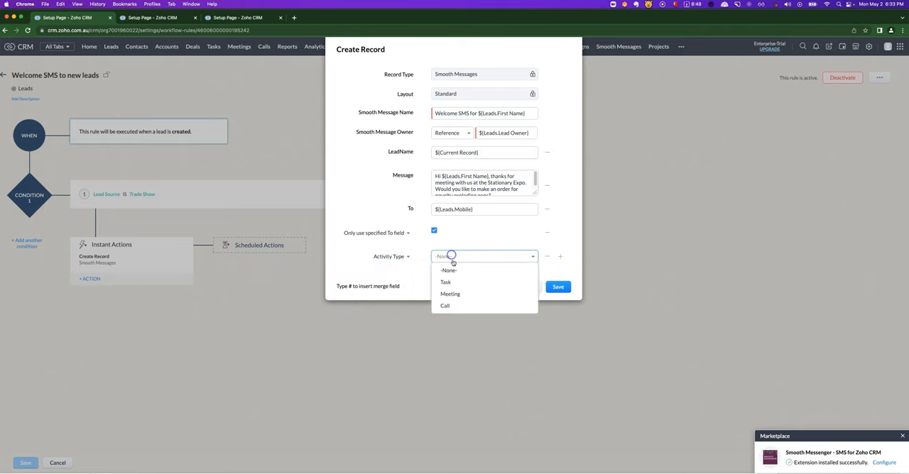
left_click(445, 281)
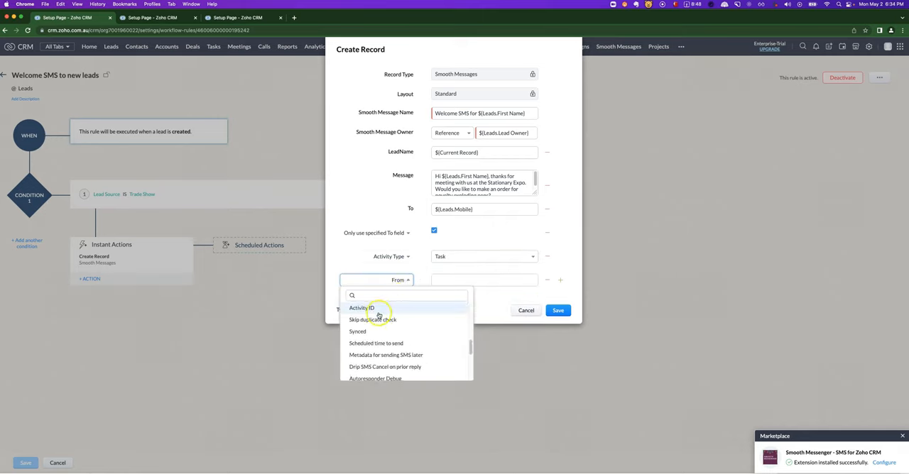
left_click(361, 308)
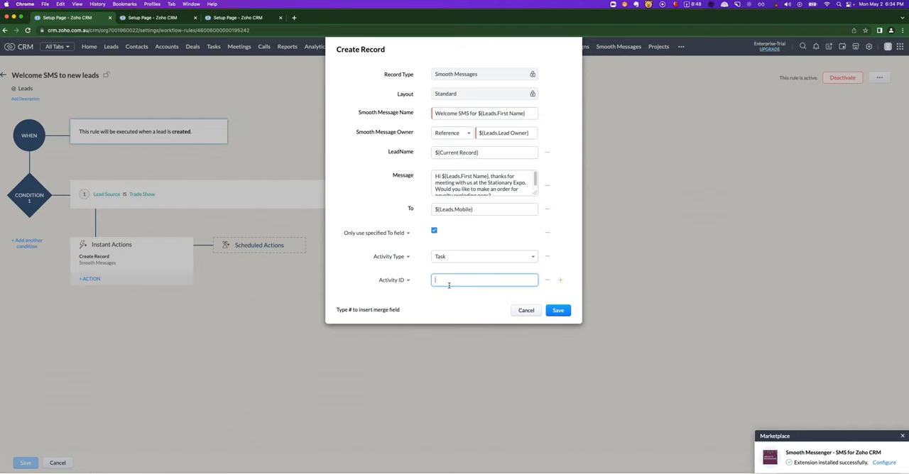
mouse_move(466, 267)
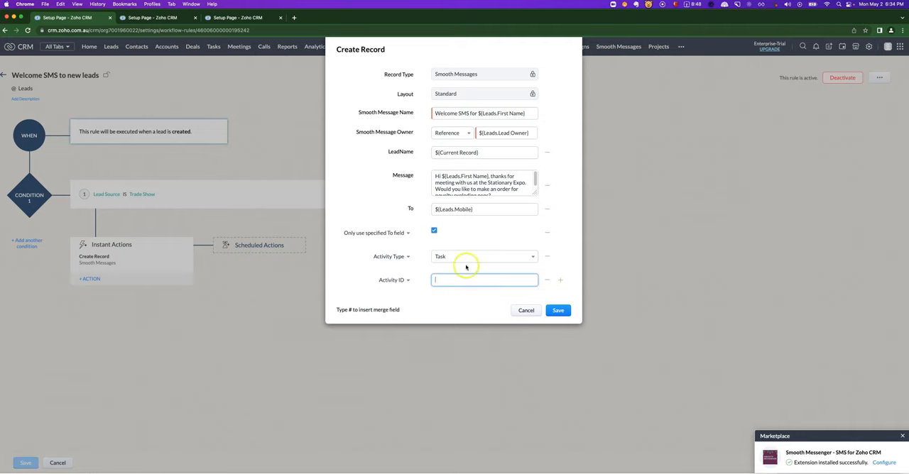
mouse_move(386, 124)
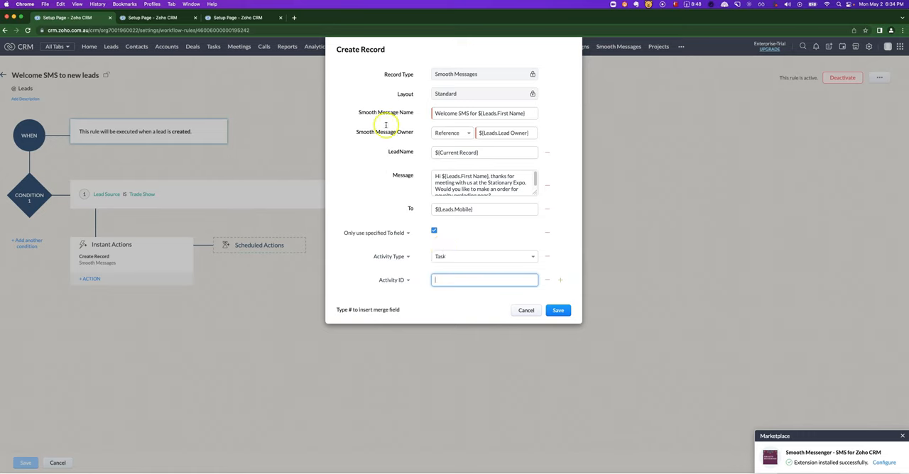
mouse_move(408, 168)
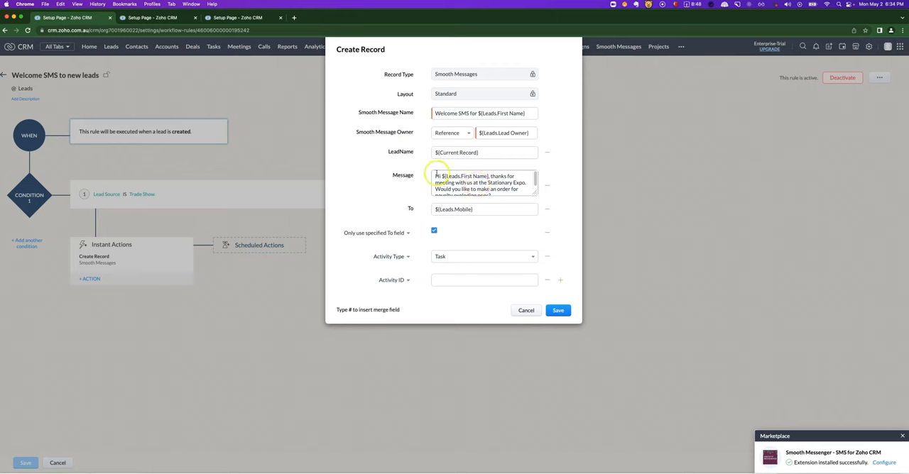
mouse_move(466, 245)
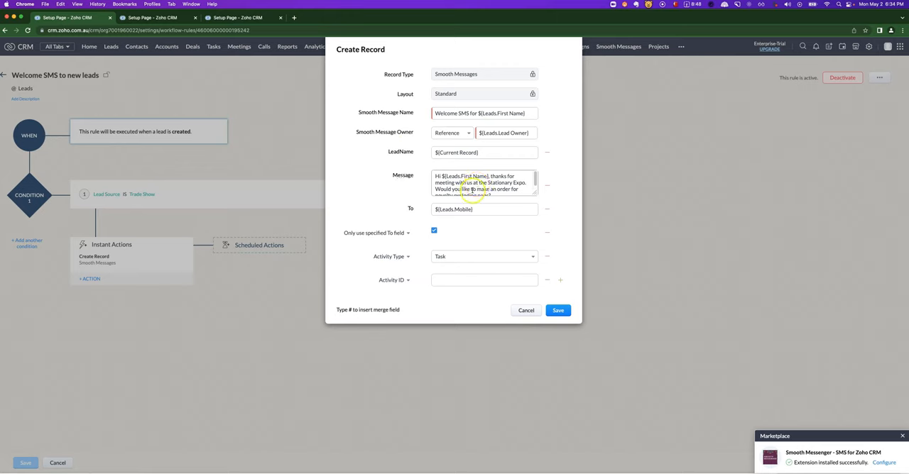
Schedule the rule's delayed actions for 2 hours after trigger time.
left_click(525, 310)
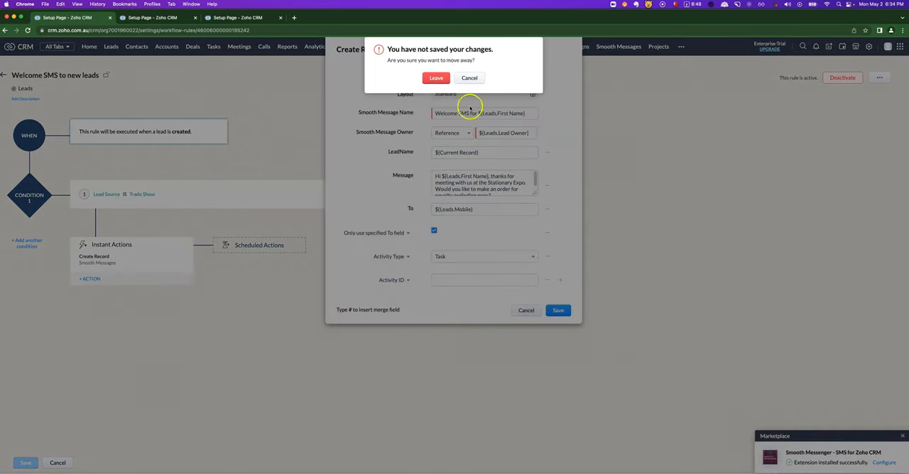
left_click(436, 78)
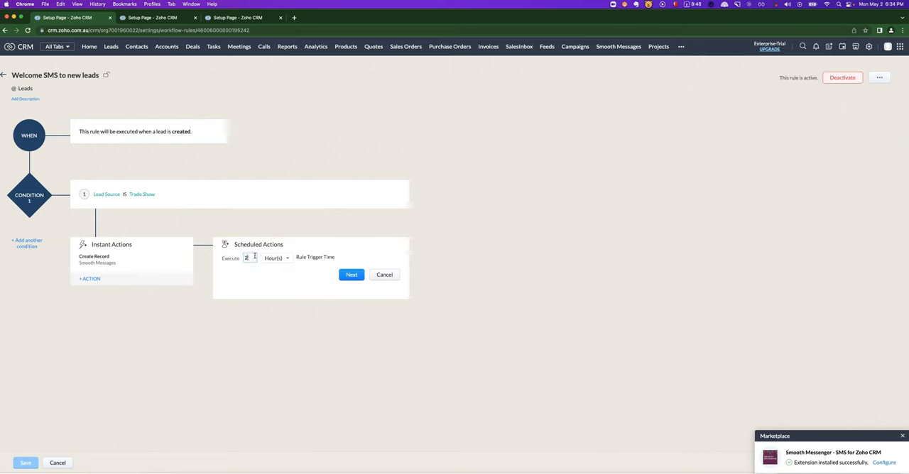
left_click(350, 275)
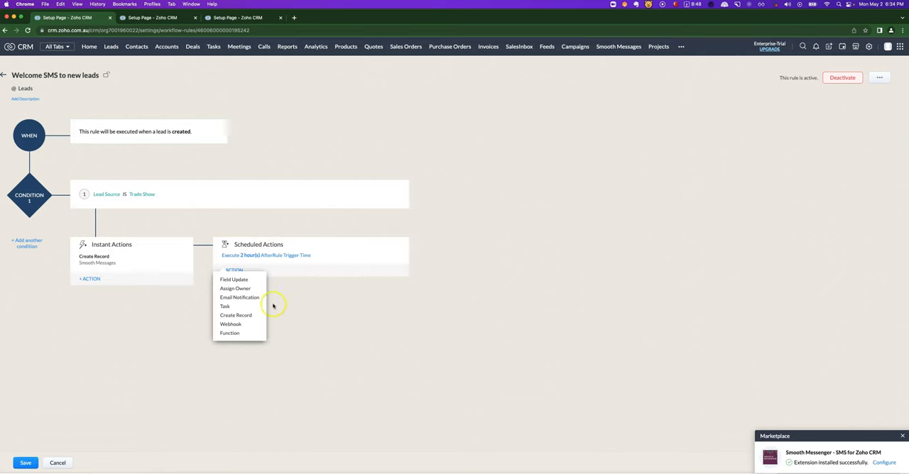
mouse_move(419, 243)
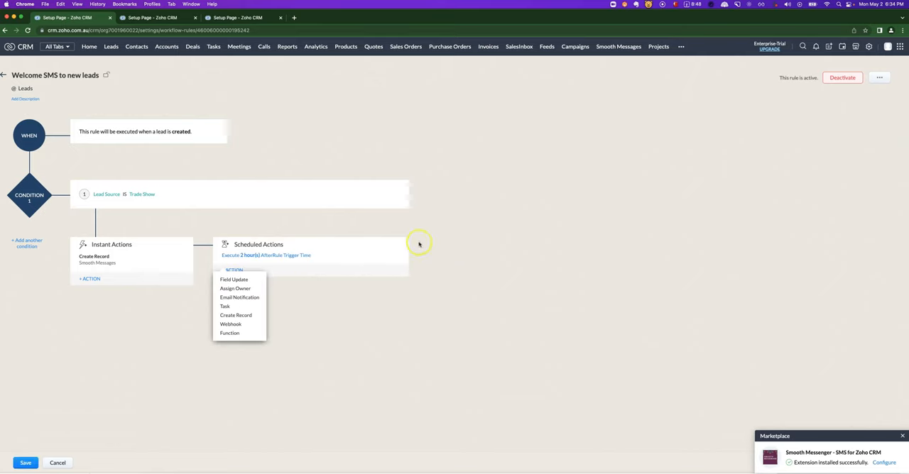
mouse_move(325, 265)
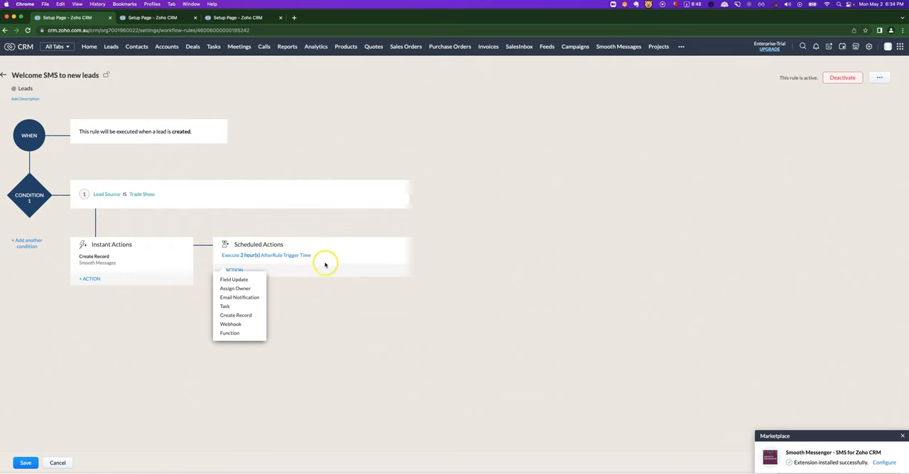
Start a Create Record action with record type Smooth Messages, then click away.
left_click(236, 315)
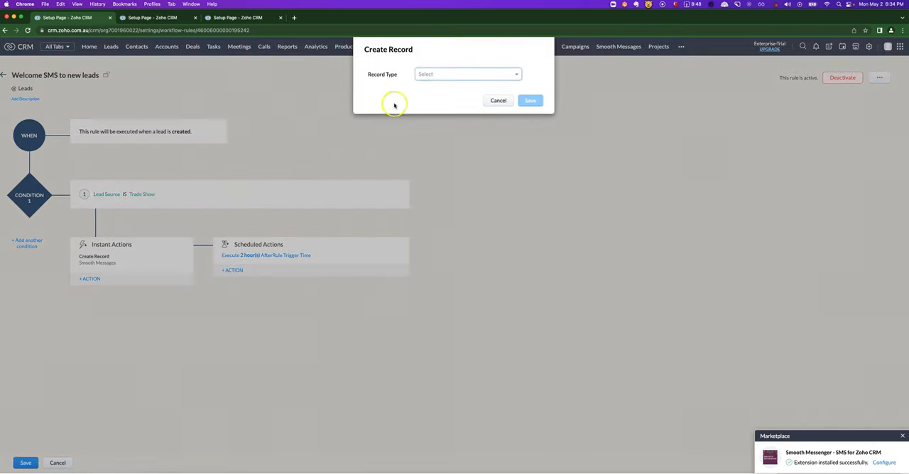
left_click(464, 74)
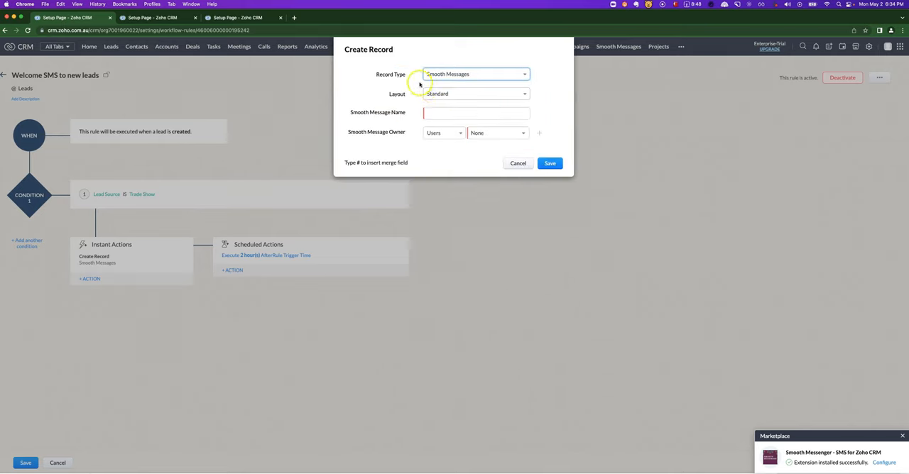
mouse_move(98, 249)
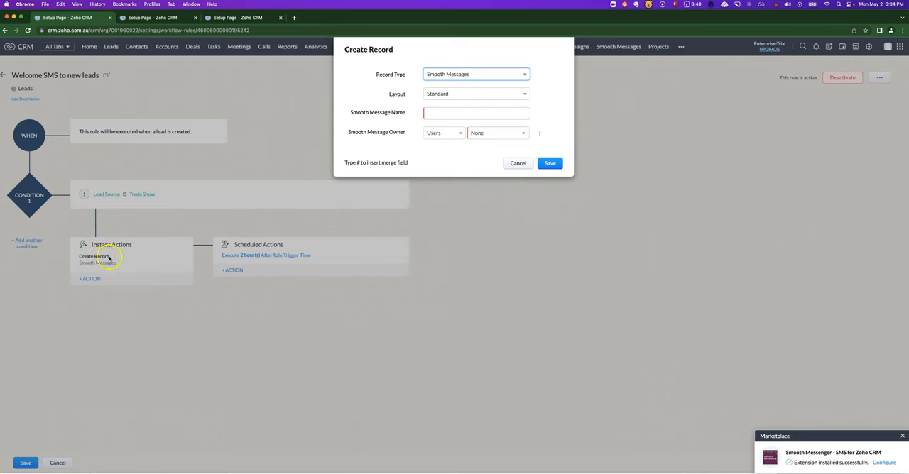
left_click(518, 163)
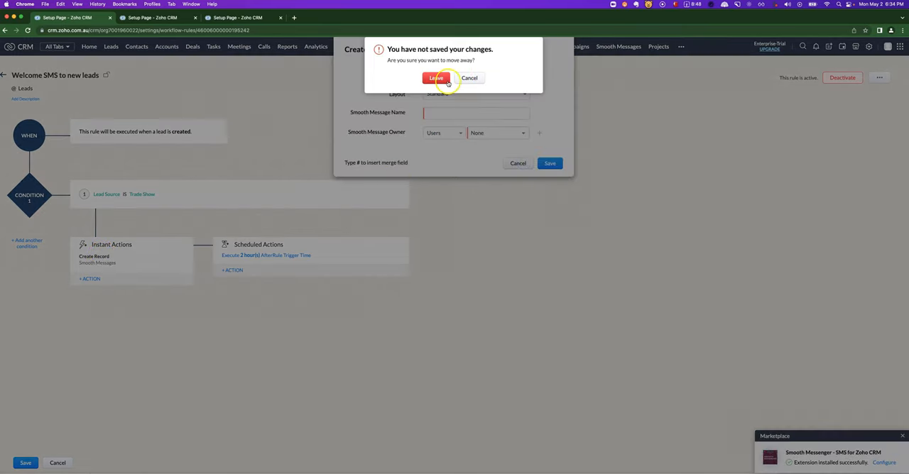
Leave the unsaved Smooth Messages record form without saving it.
left_click(435, 78)
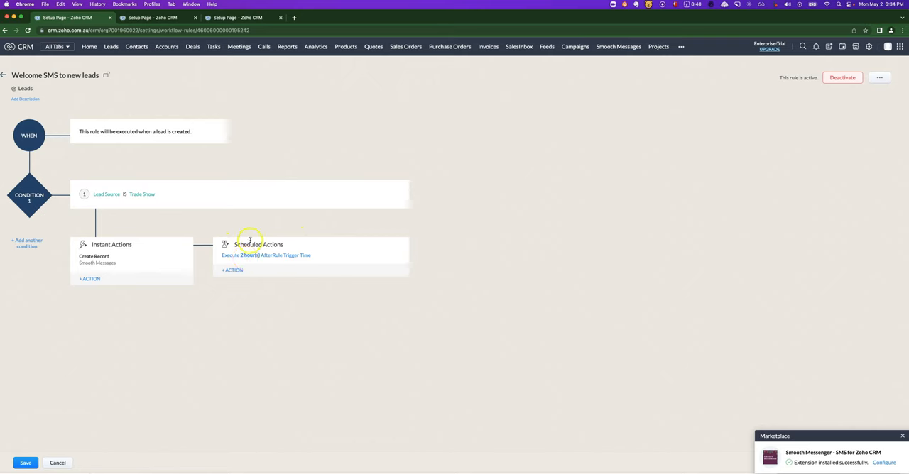
mouse_move(140, 204)
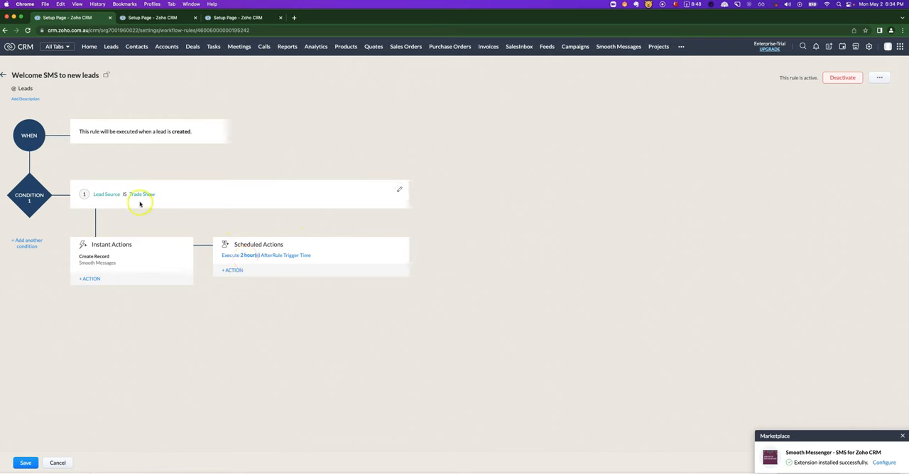
mouse_move(119, 251)
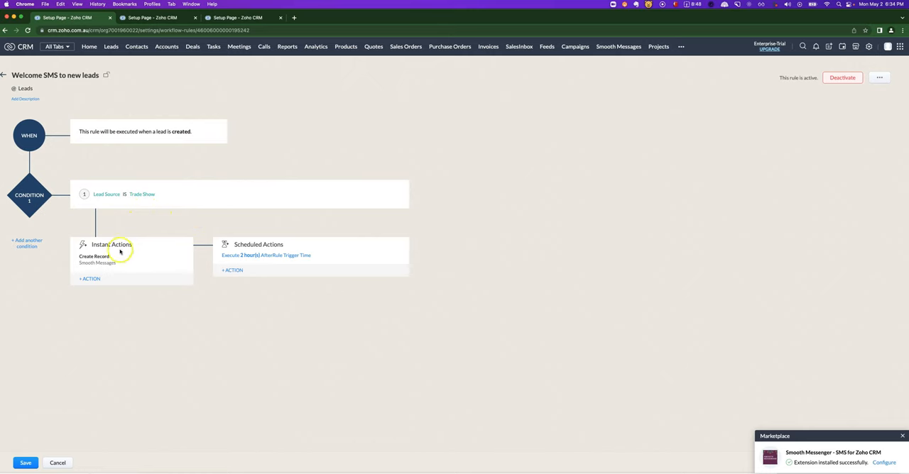
mouse_move(146, 215)
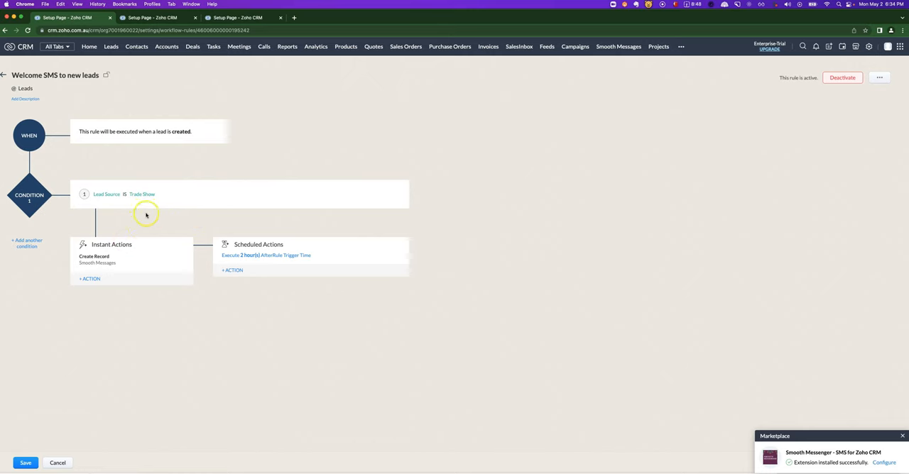
mouse_move(132, 212)
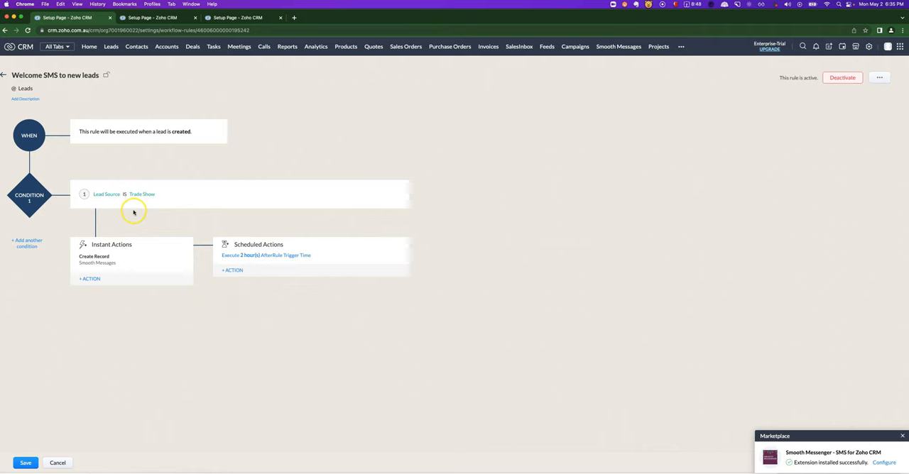
mouse_move(241, 256)
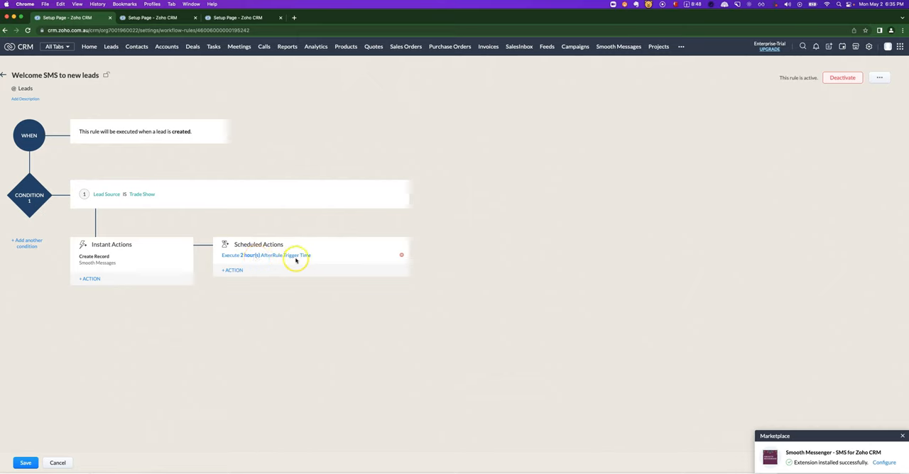
mouse_move(146, 208)
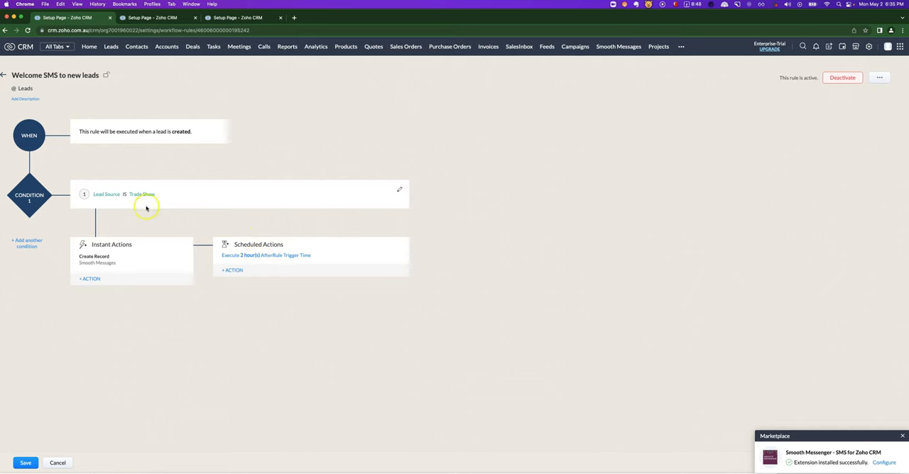
mouse_move(229, 221)
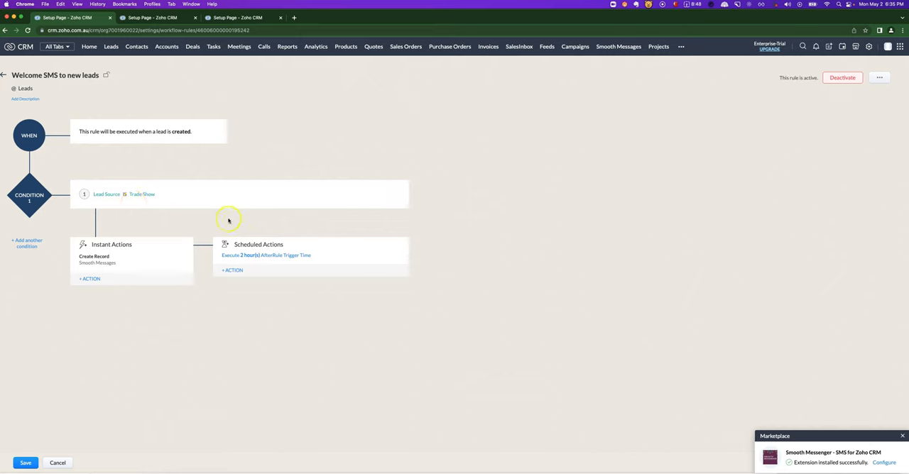
mouse_move(260, 311)
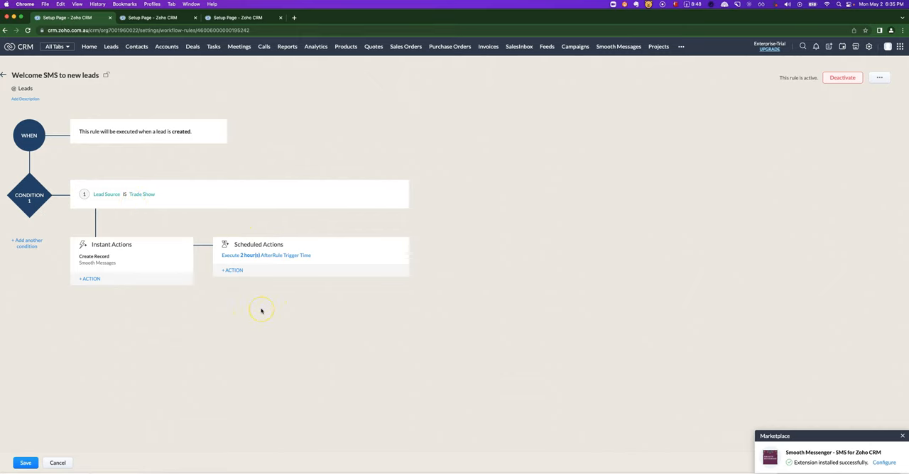
mouse_move(262, 311)
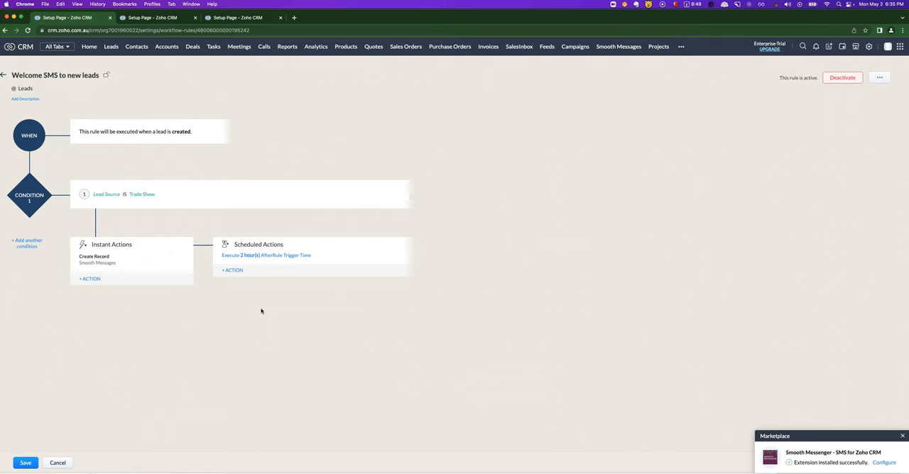
mouse_move(182, 285)
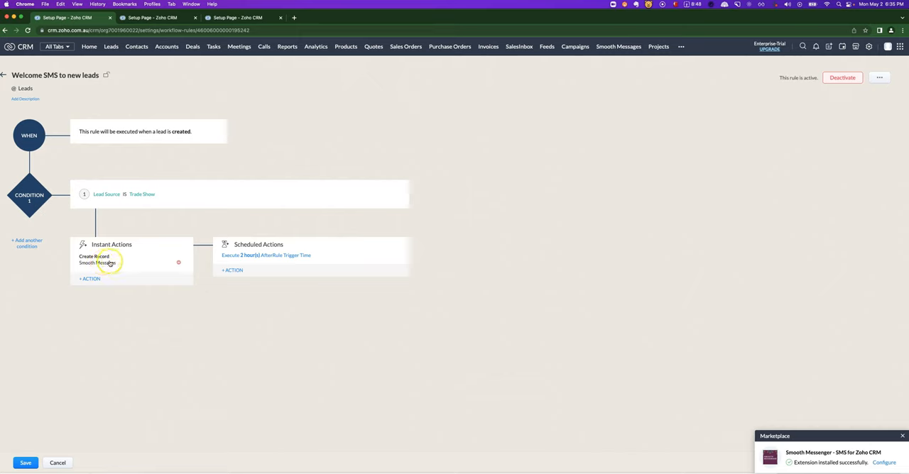
mouse_move(261, 247)
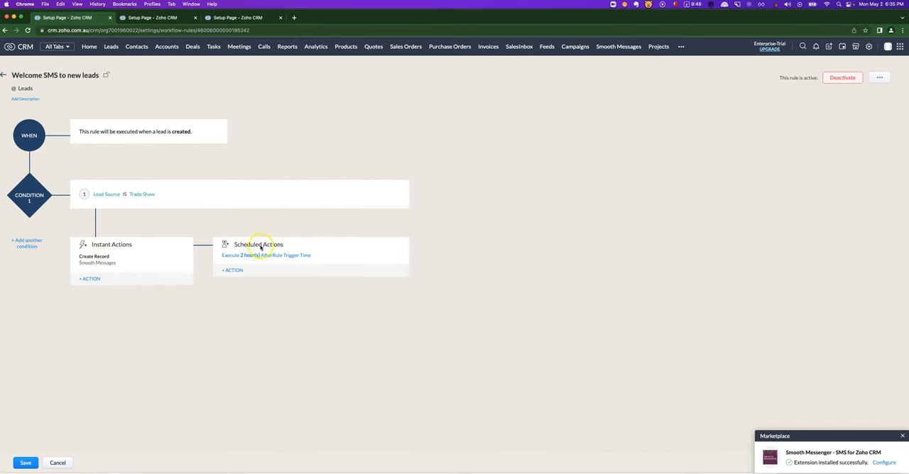
mouse_move(239, 261)
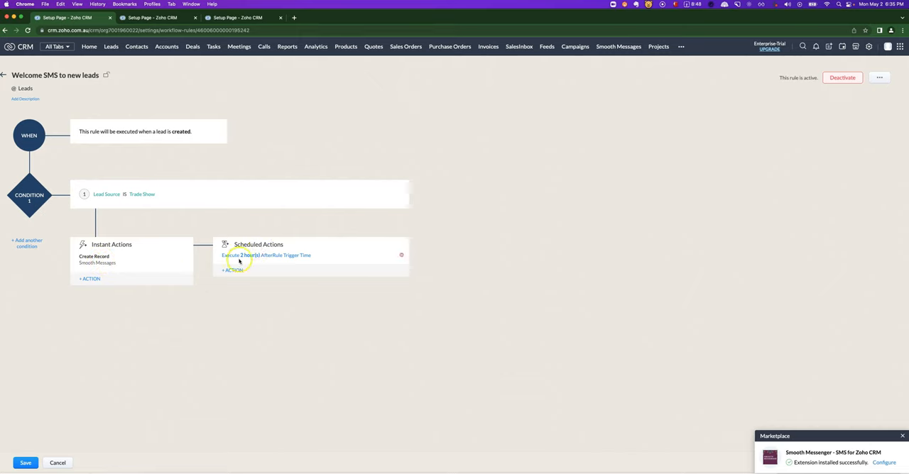
mouse_move(299, 293)
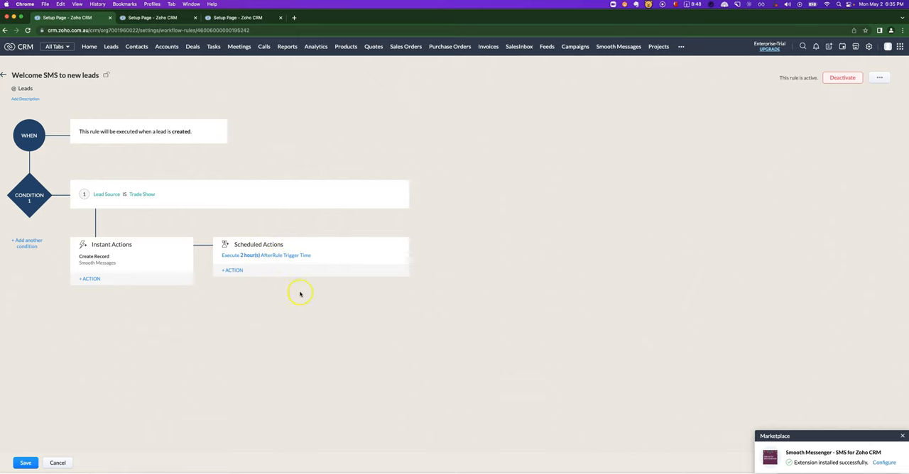
mouse_move(233, 299)
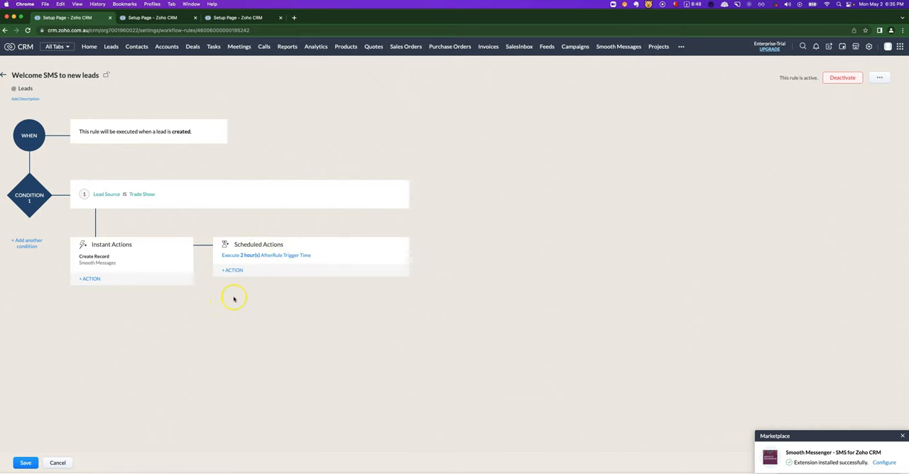
mouse_move(233, 298)
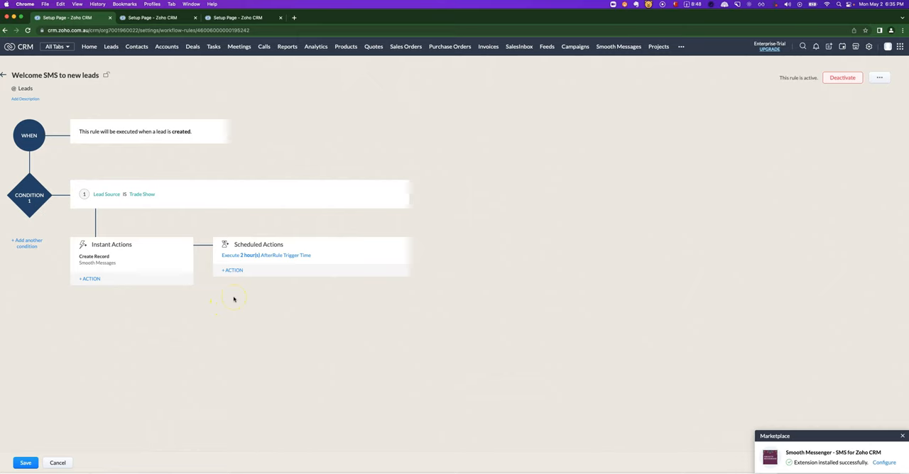
mouse_move(233, 298)
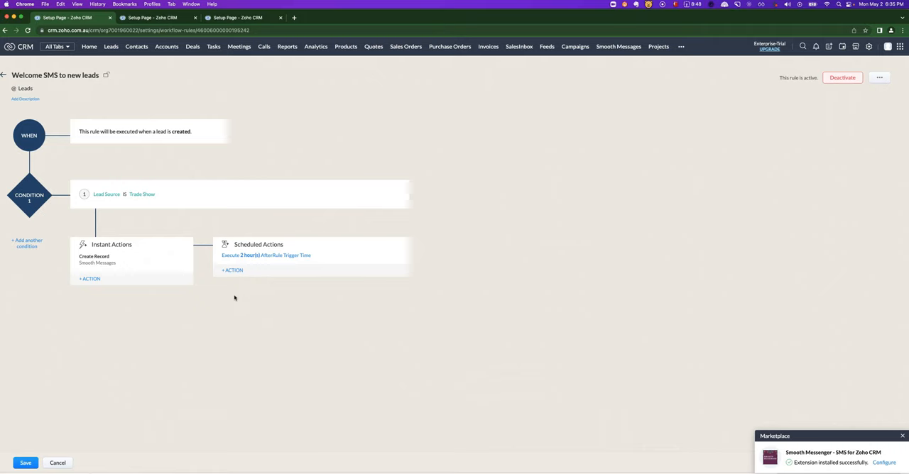